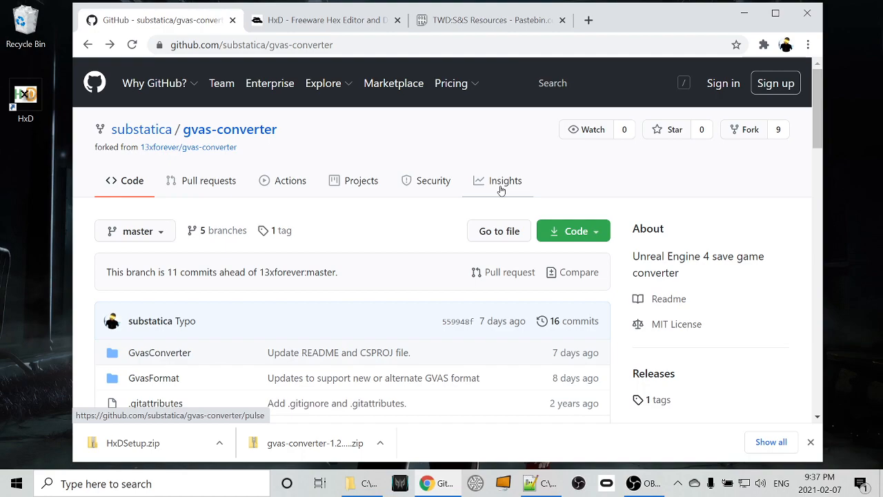
mouse_move(571, 216)
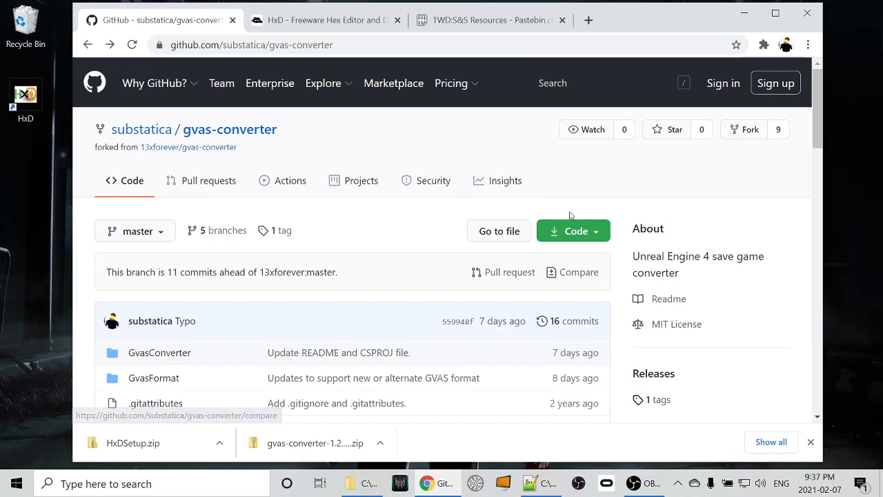
Open gvas-converter's v1.2.0-beta release on GitHub and expand its Assets list.
scroll("down", 3)
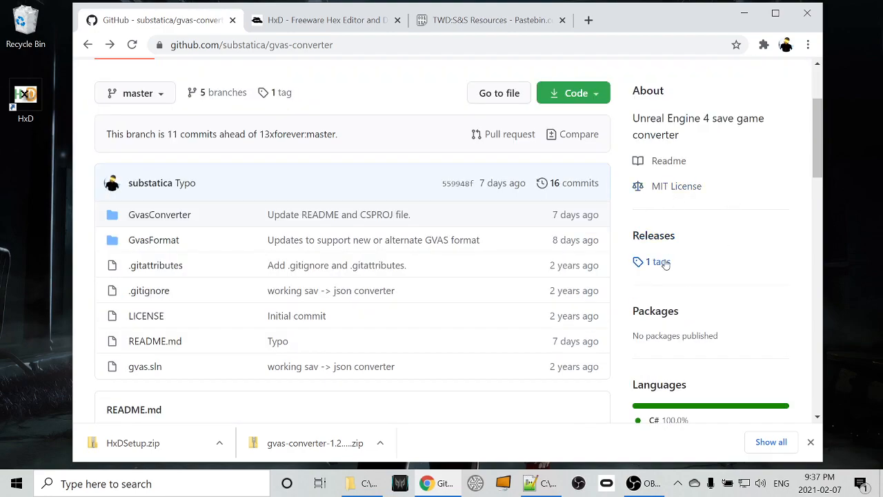
left_click(652, 263)
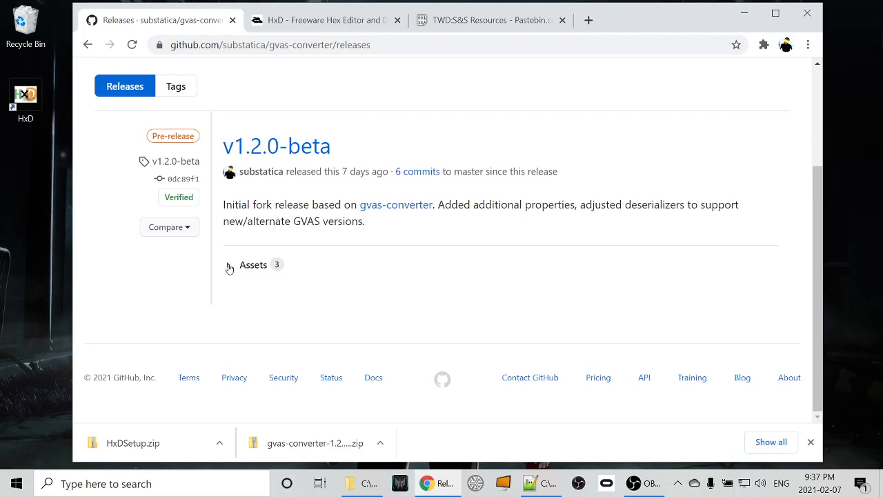
left_click(231, 264)
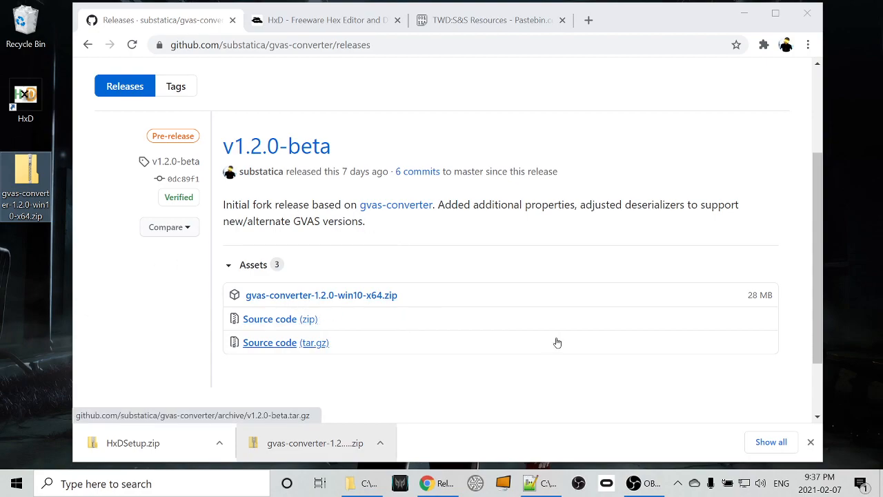
mouse_move(270, 342)
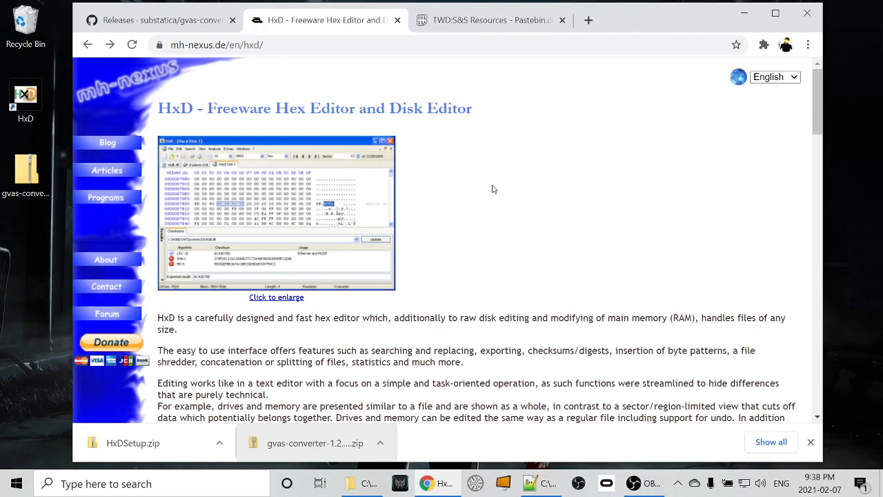
Scroll the HxD site and open the download page for HxD 2.4.0.0.
scroll("down", 3)
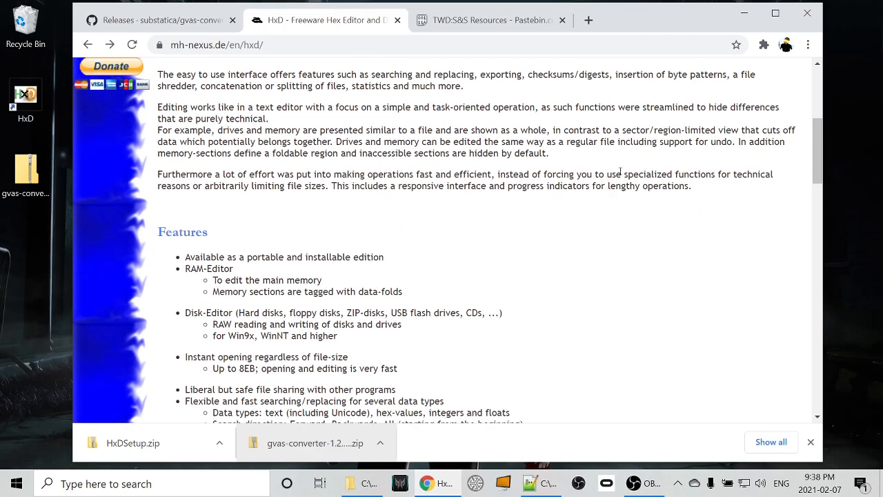
scroll("up", 3)
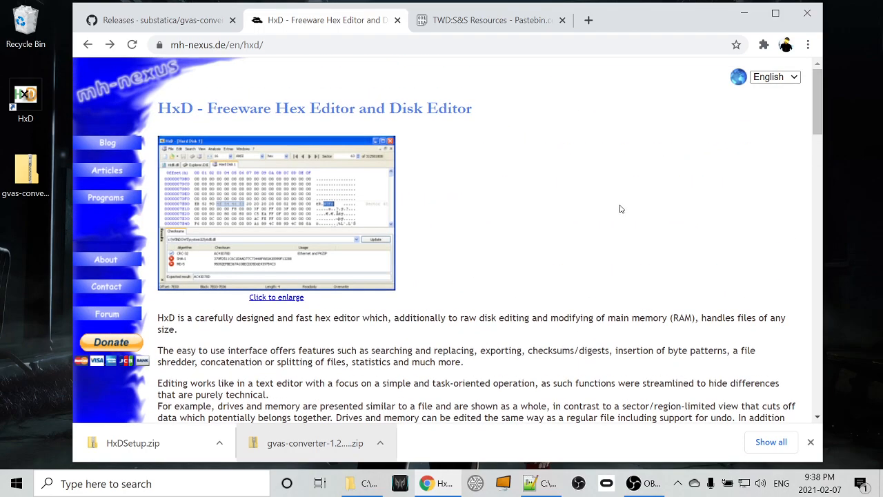
scroll("down", 3)
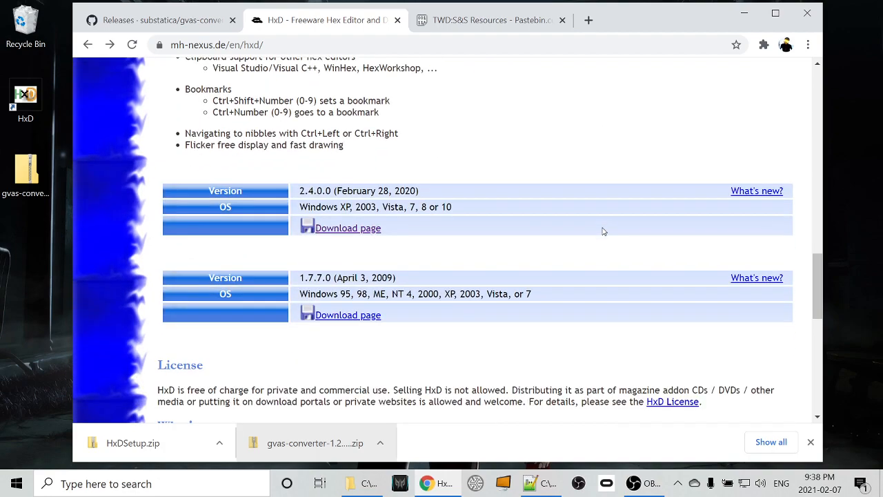
mouse_move(348, 228)
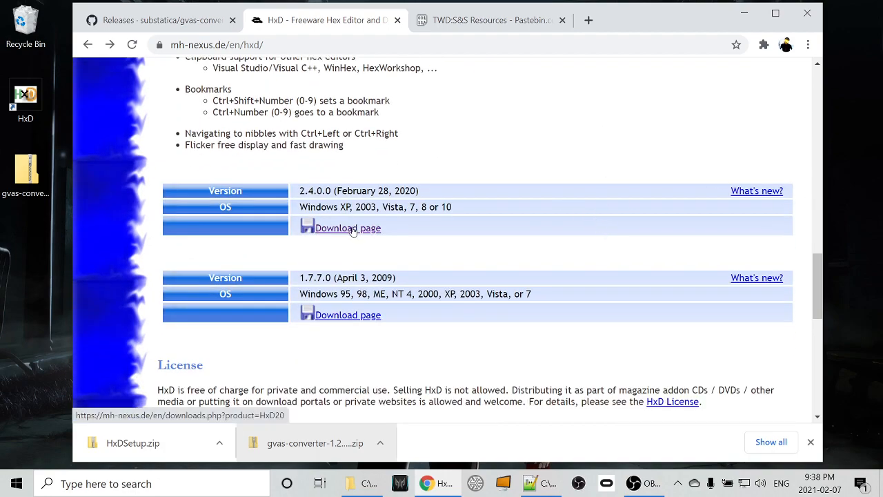
left_click(347, 228)
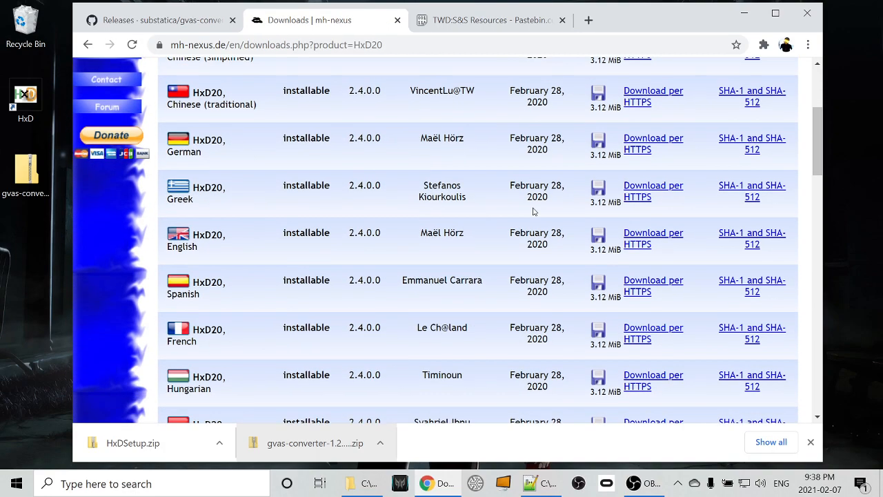
scroll("down", 3)
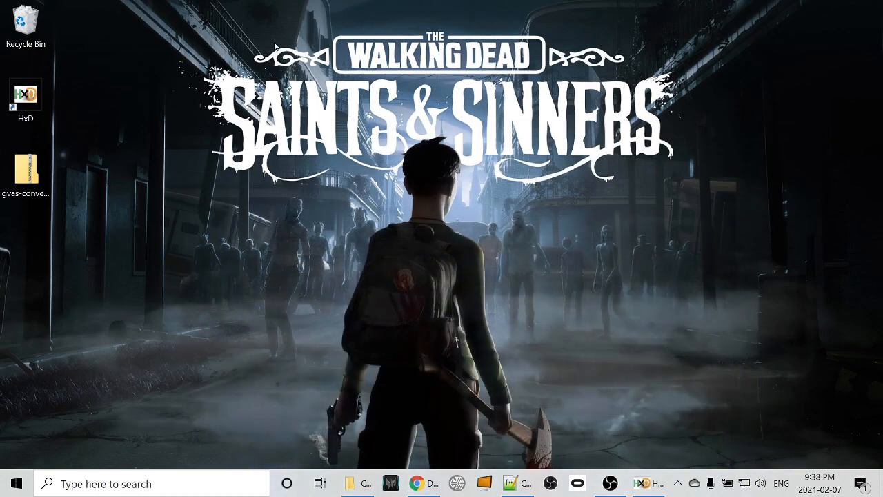
Extract the gvas-converter zip on the desktop and locate GvasConverter.exe in the extracted folder.
right_click(26, 169)
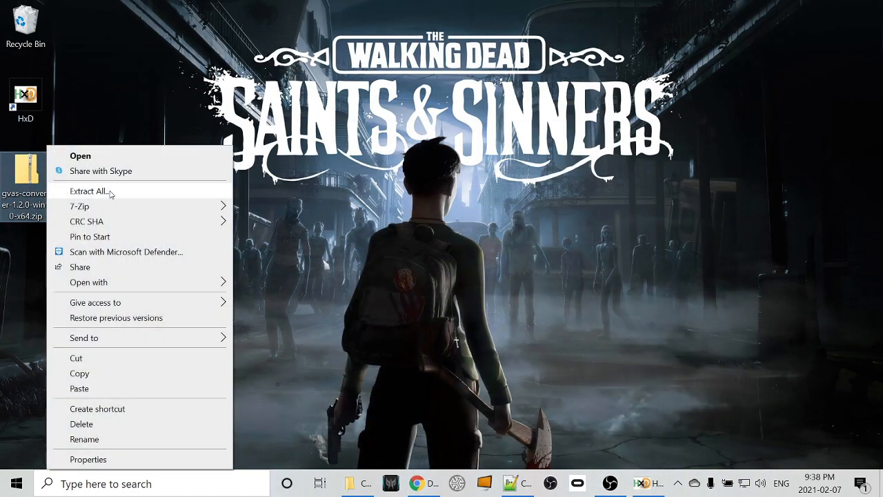
left_click(90, 191)
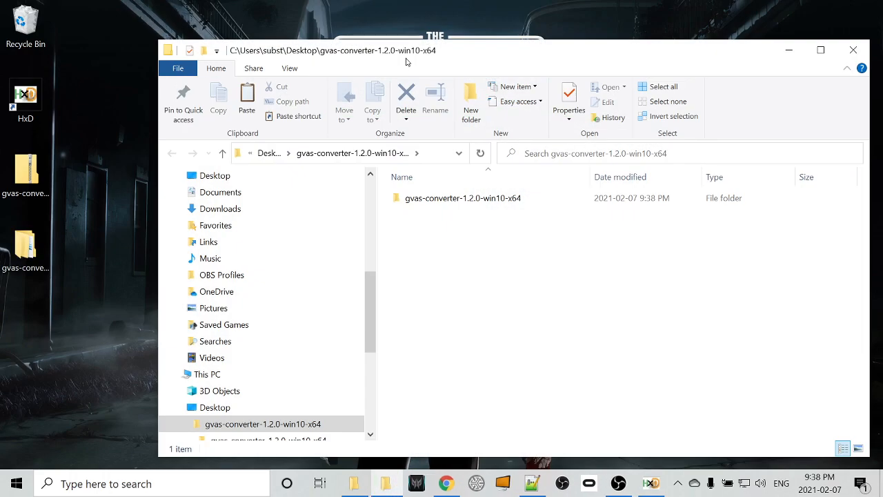
double_click(462, 198)
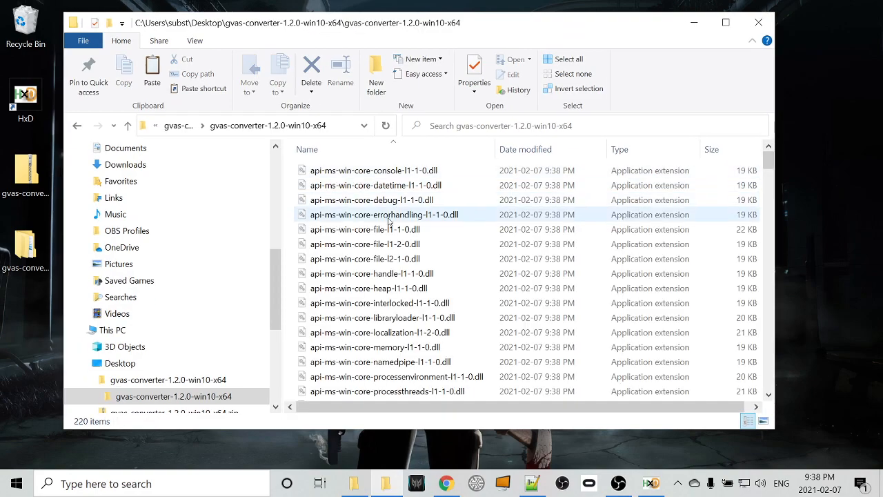
scroll("down", 3)
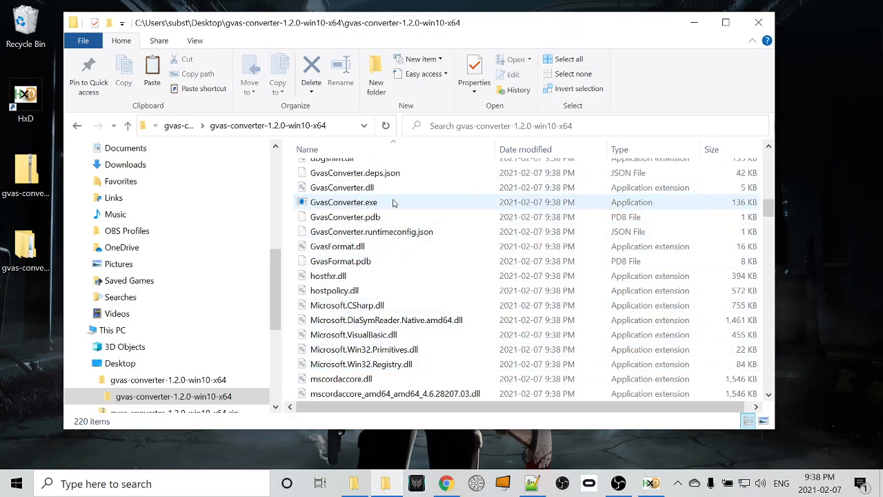
left_click(344, 201)
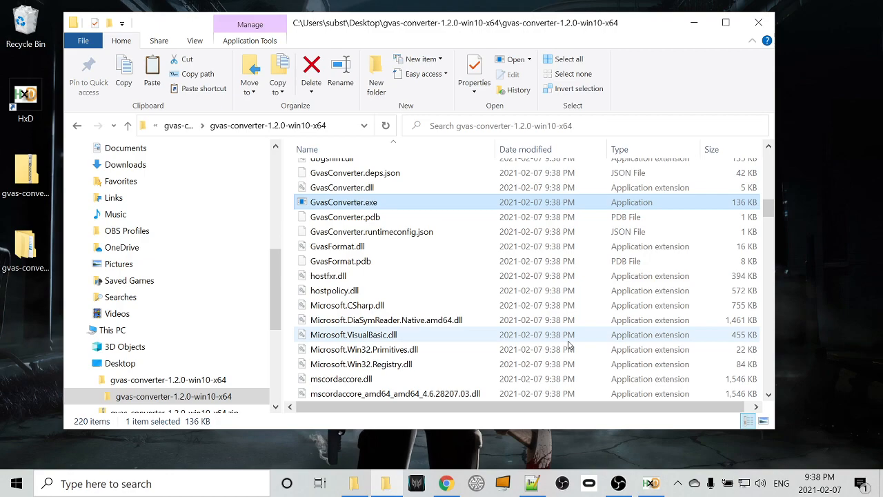
mouse_move(377, 212)
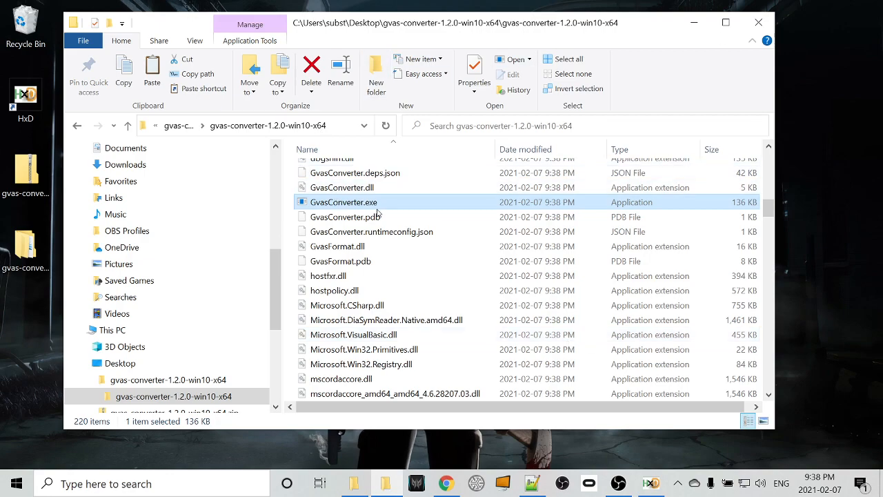
left_click(337, 246)
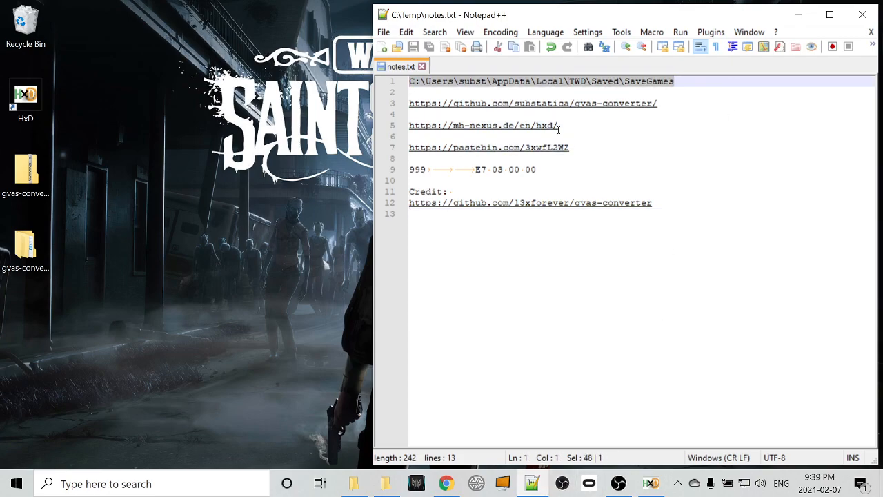
mouse_move(468, 86)
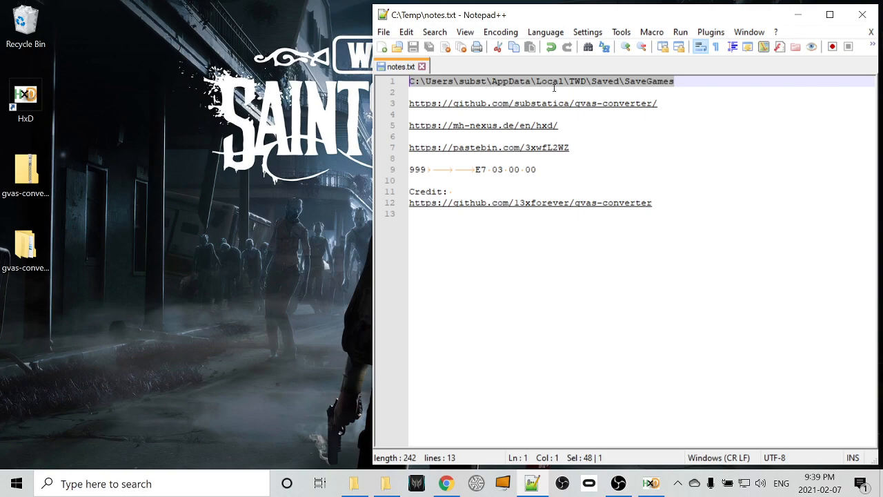
mouse_move(627, 87)
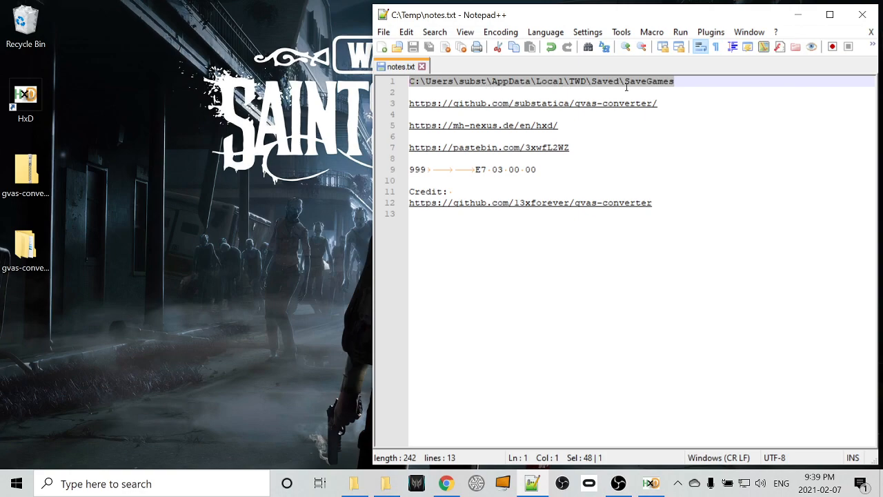
mouse_move(617, 157)
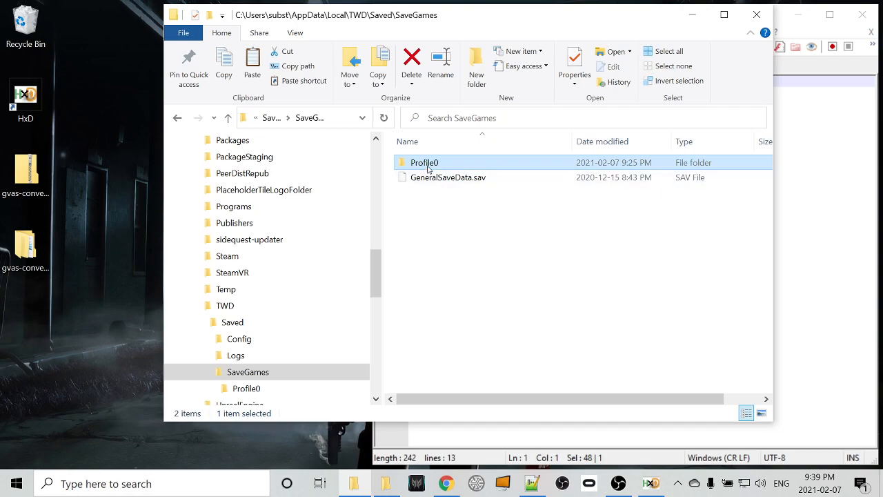
Open the Profile0 save folder and select the newest save, Save7.sav, for backup.
double_click(425, 162)
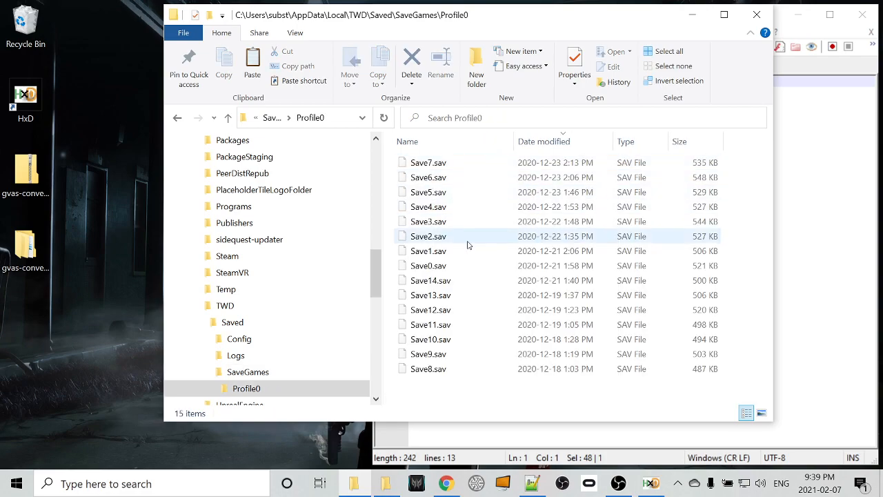
left_click(565, 394)
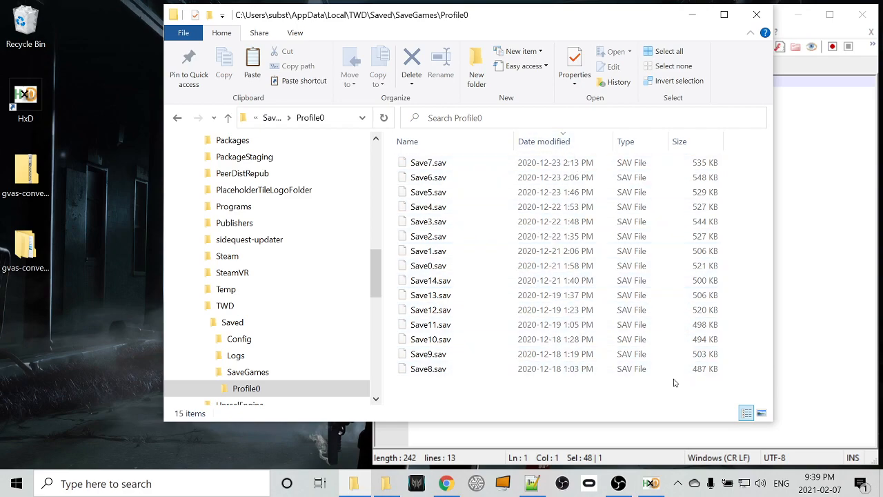
mouse_move(660, 393)
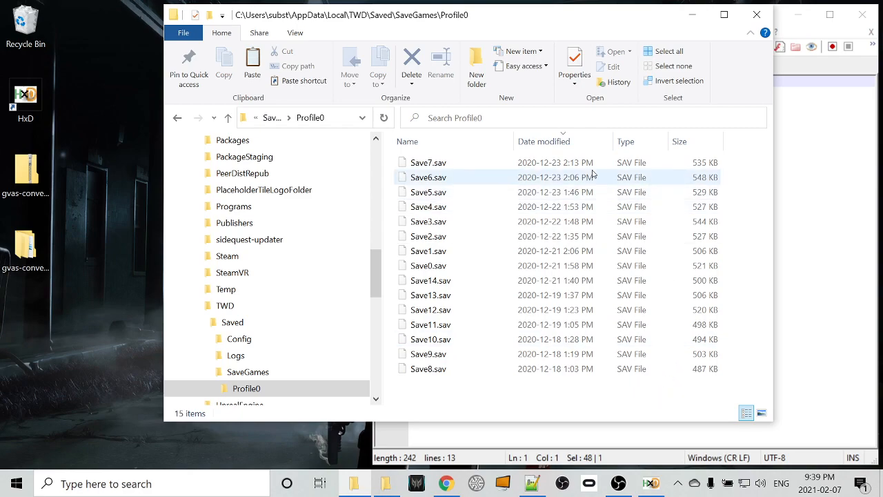
left_click(428, 162)
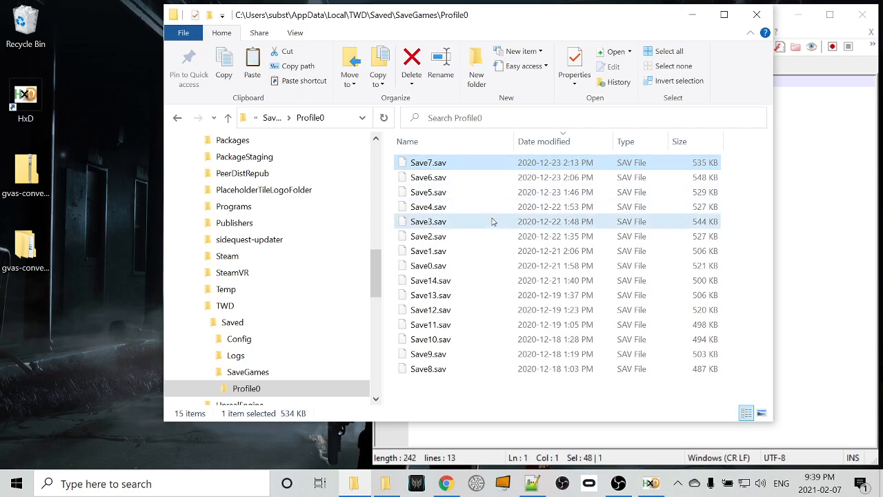
left_click(428, 162)
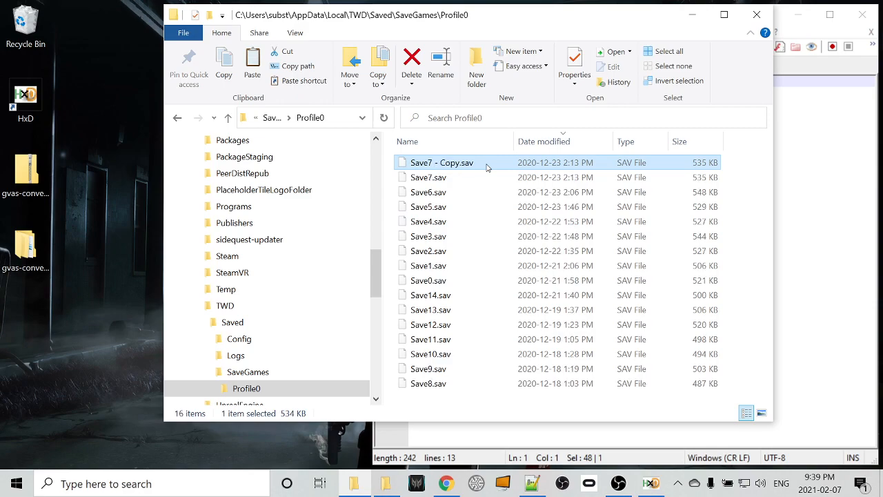
left_click(428, 177)
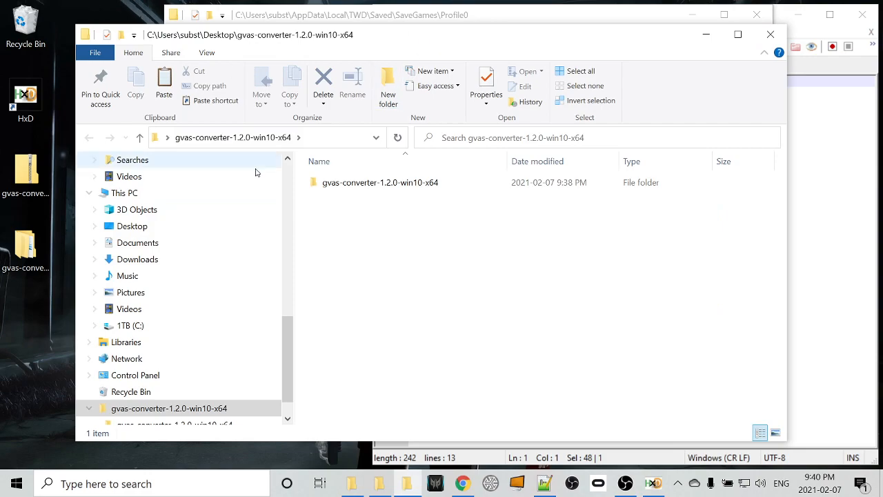
Open the inner gvas-converter folder and launch an administrator PowerShell there.
double_click(381, 182)
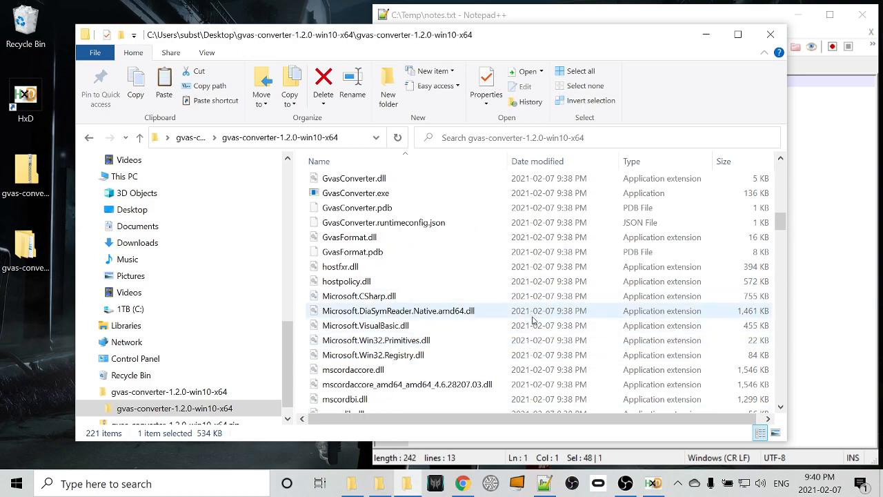
left_click(95, 53)
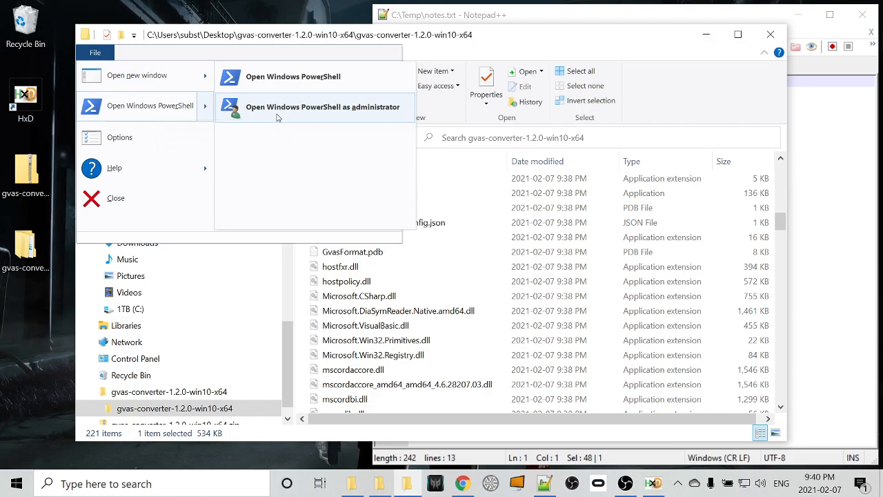
left_click(322, 106)
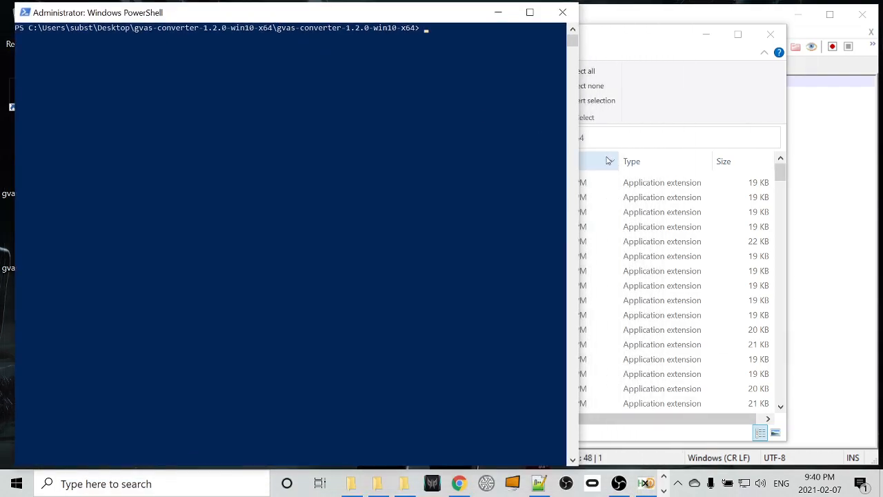
Enter the GvasConverter conversion command for Save7.sav at the PowerShell prompt.
type("./")
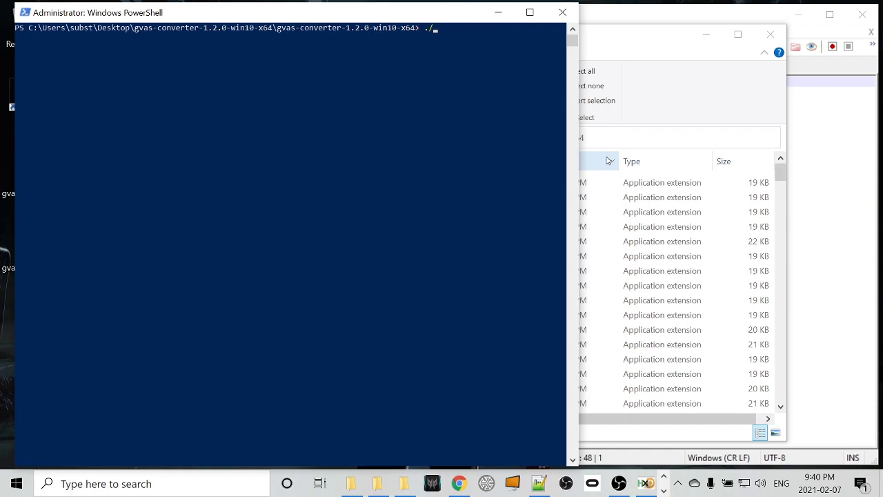
type("GvasConverter.dll")
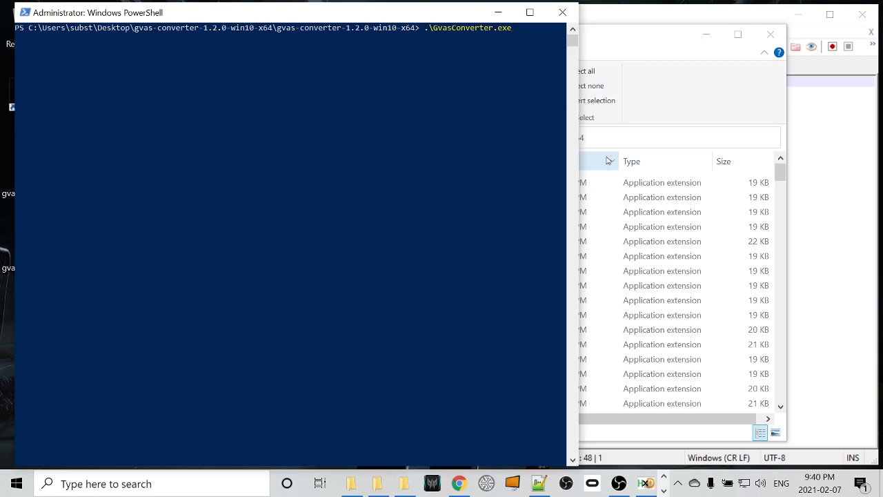
type("s")
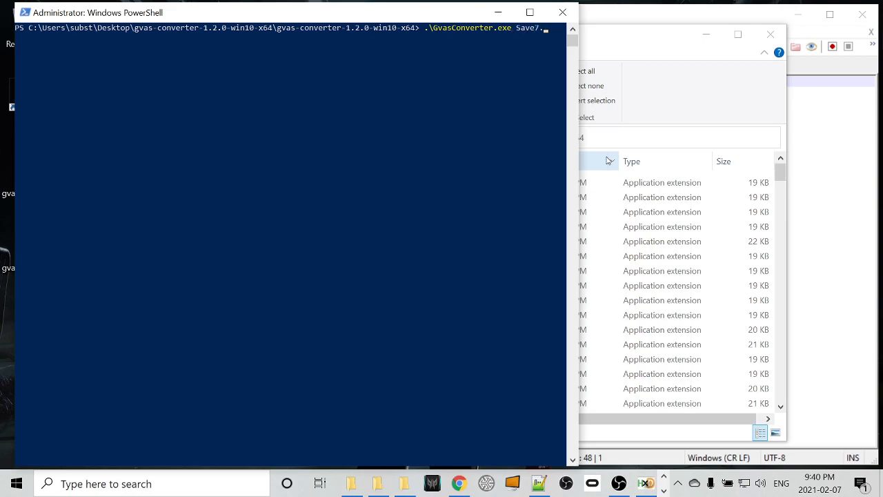
type("sav")
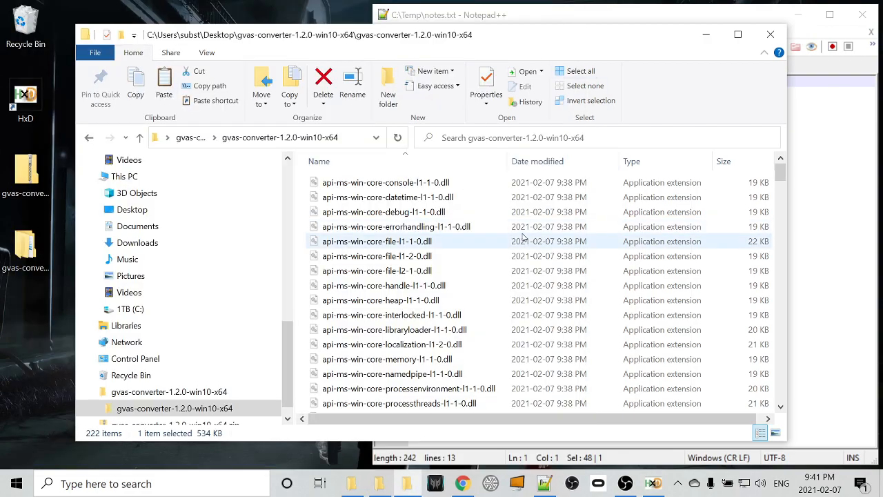
Locate and select the new 1,978 KB Save7.sav.json in the converter folder.
scroll("down", 3)
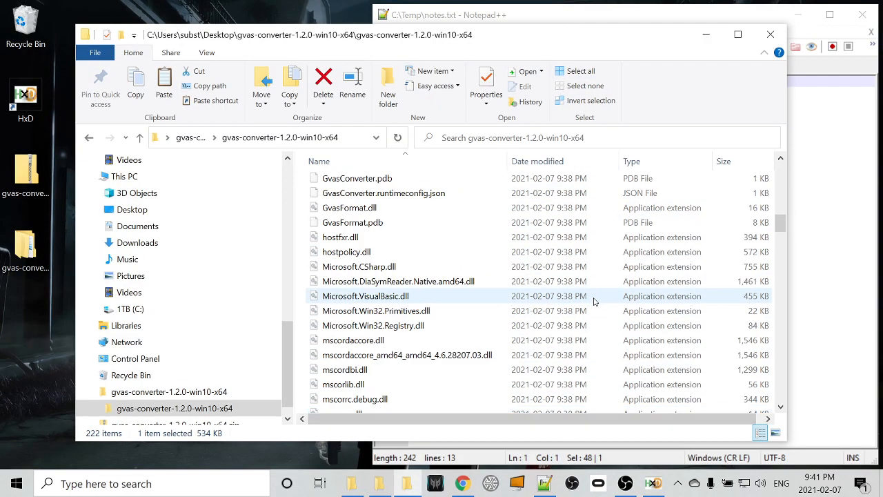
scroll("down", 3)
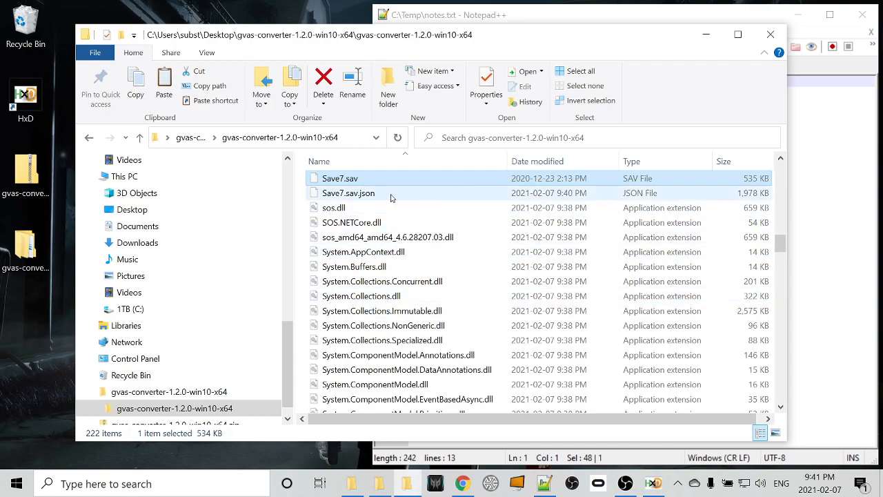
left_click(349, 192)
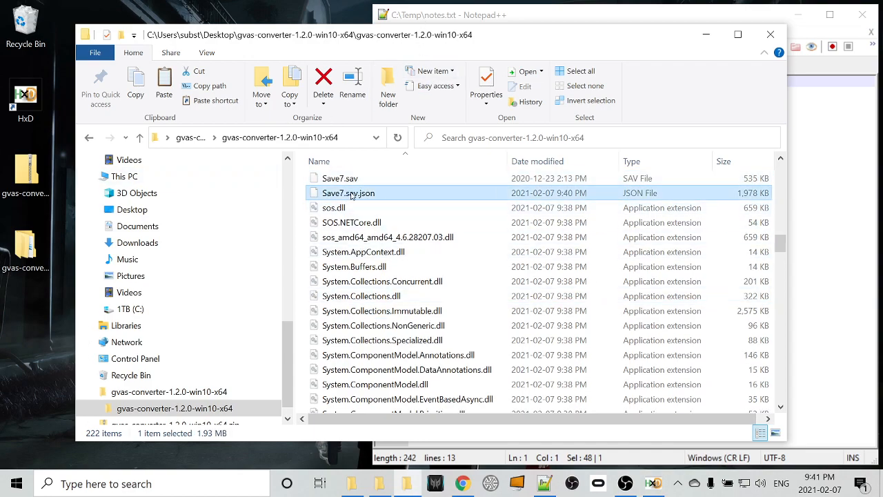
mouse_move(348, 192)
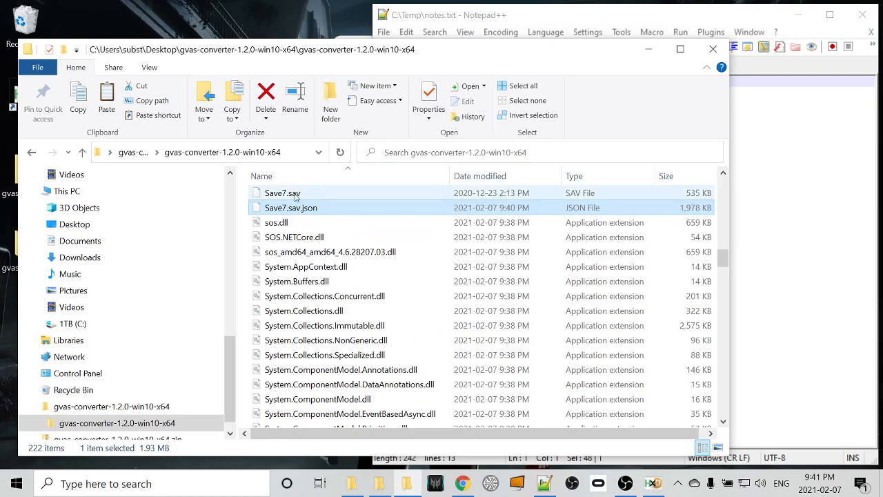
Open Save7.sav.json in Notepad++ and focus its JSON text.
double_click(290, 207)
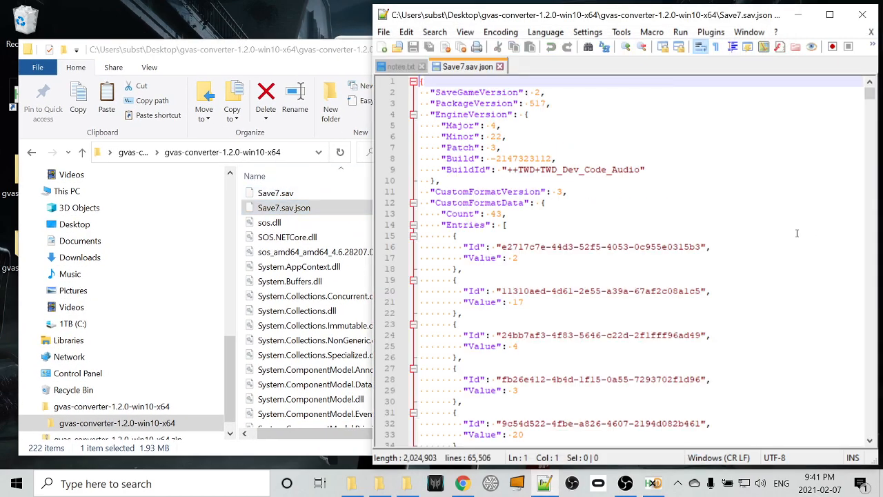
left_click(506, 213)
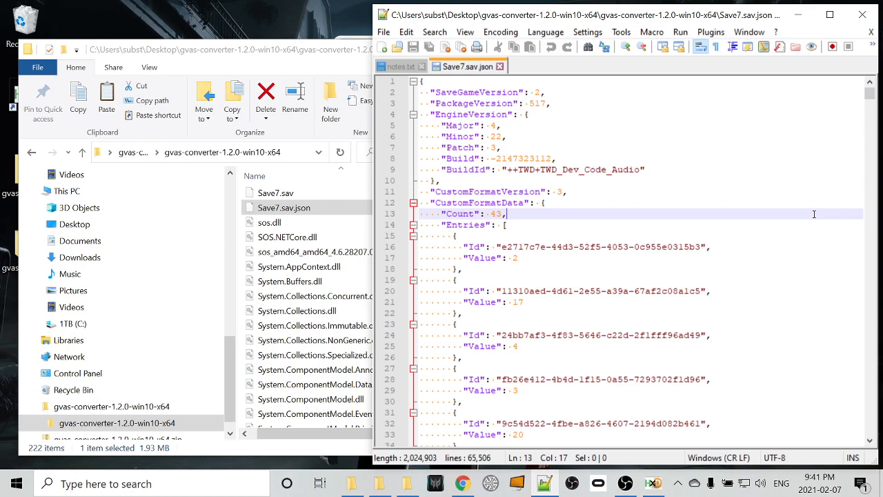
mouse_move(650, 116)
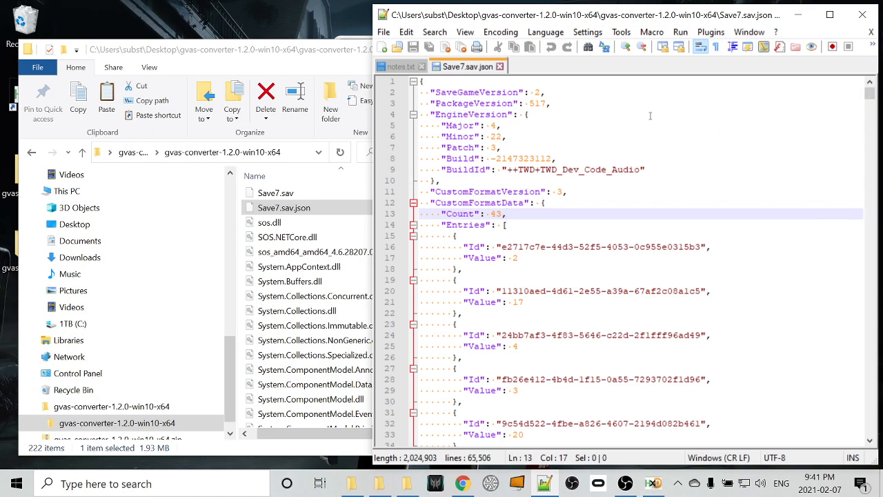
mouse_move(654, 145)
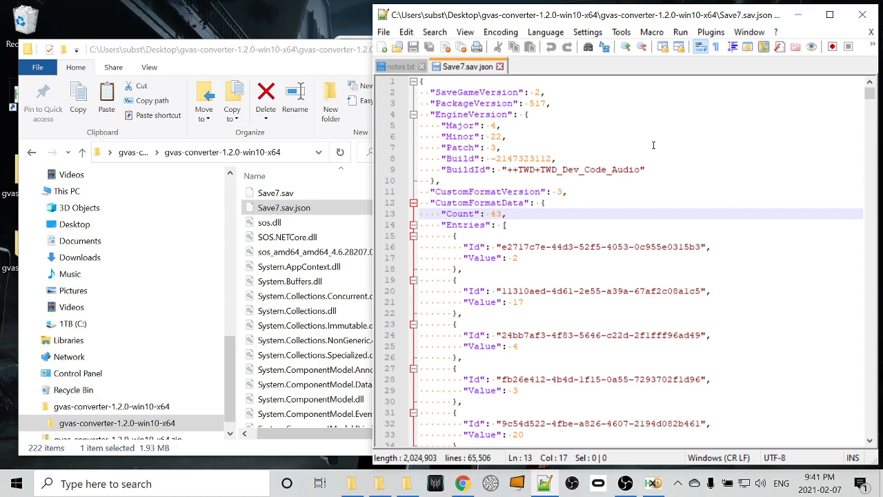
mouse_move(707, 156)
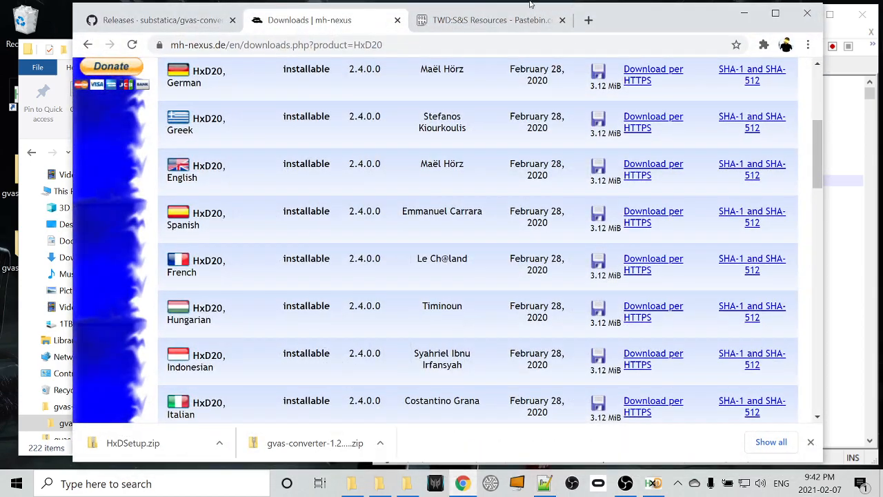
Switch to the TWD:S&S Resources paste and select the Adhesives item GUID.
left_click(492, 20)
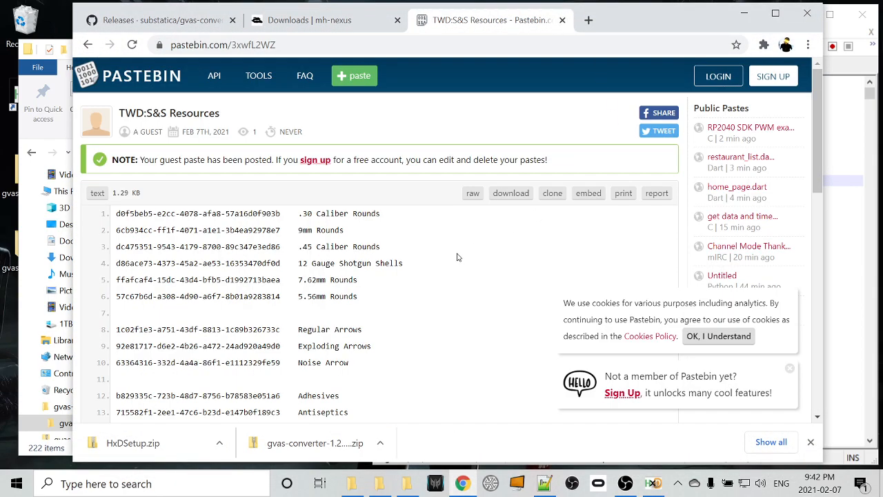
scroll("down", 3)
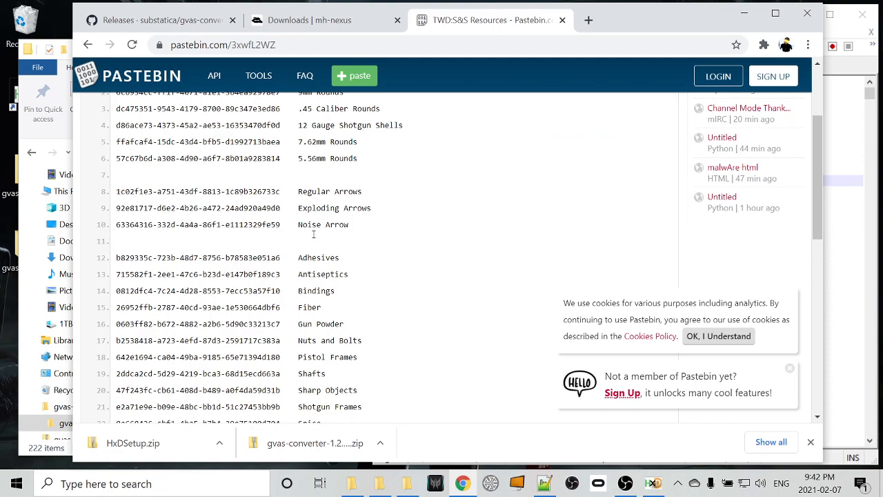
mouse_move(292, 261)
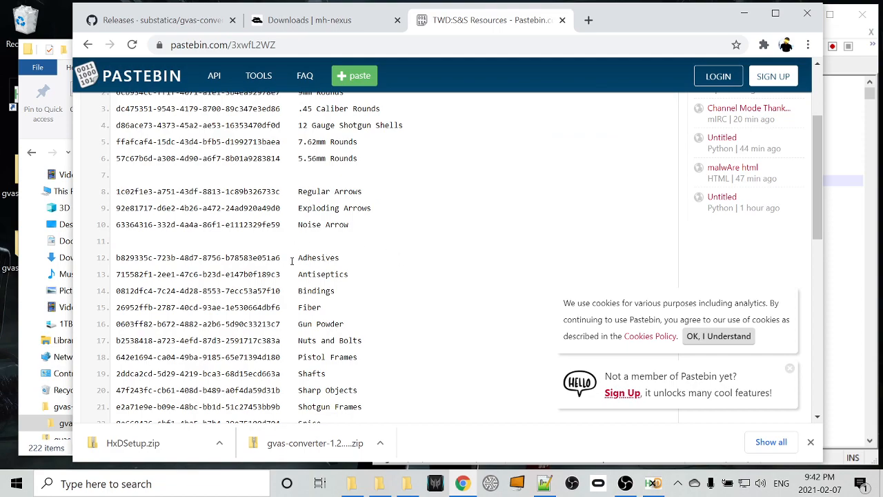
double_click(198, 258)
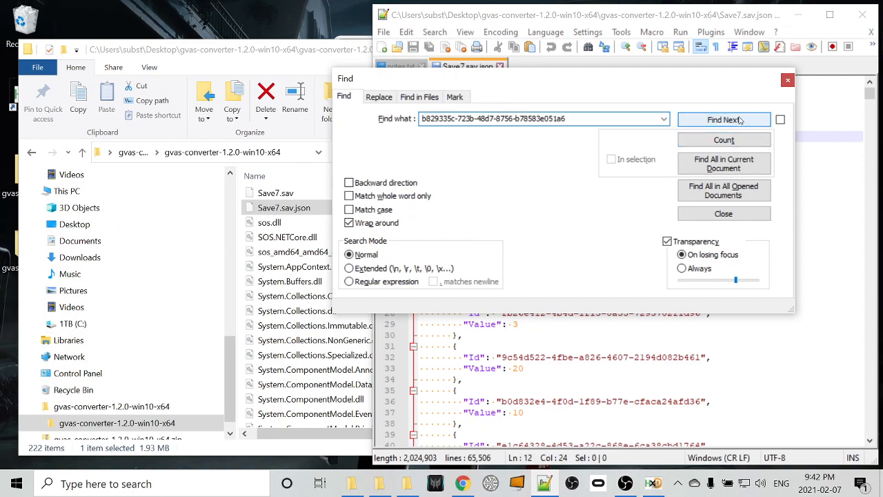
Find the Adhesives ID in Save7.sav.json and inspect its quantity value 39 at 0x0000ea9e.
left_click(723, 119)
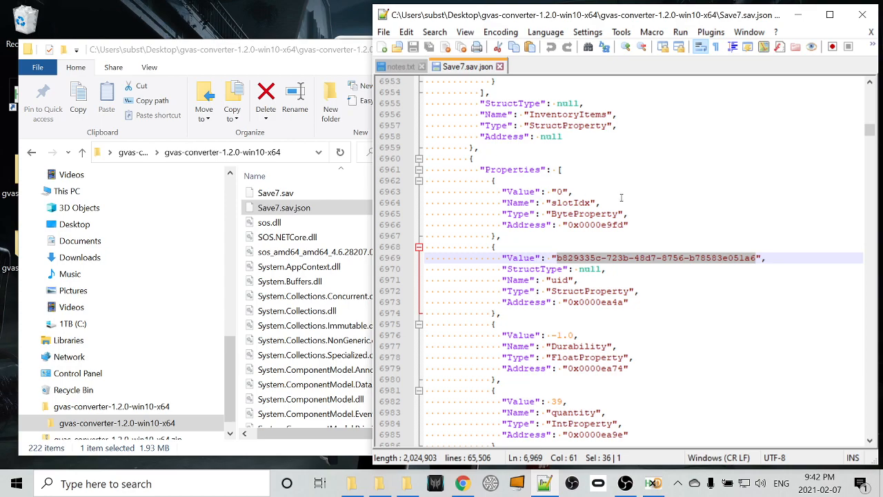
mouse_move(544, 391)
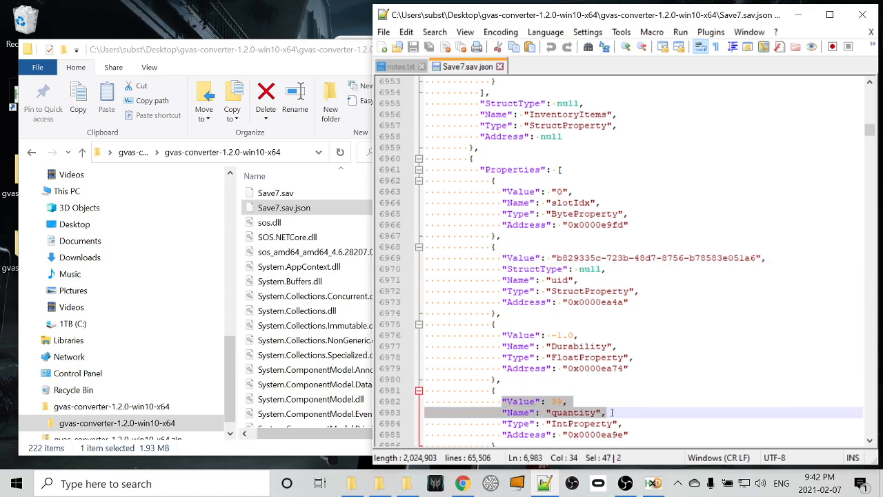
scroll("down", 3)
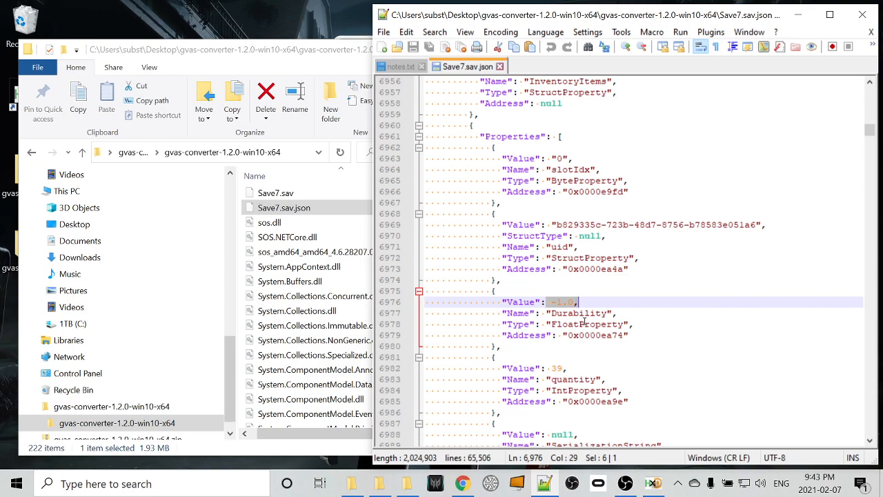
scroll("down", 3)
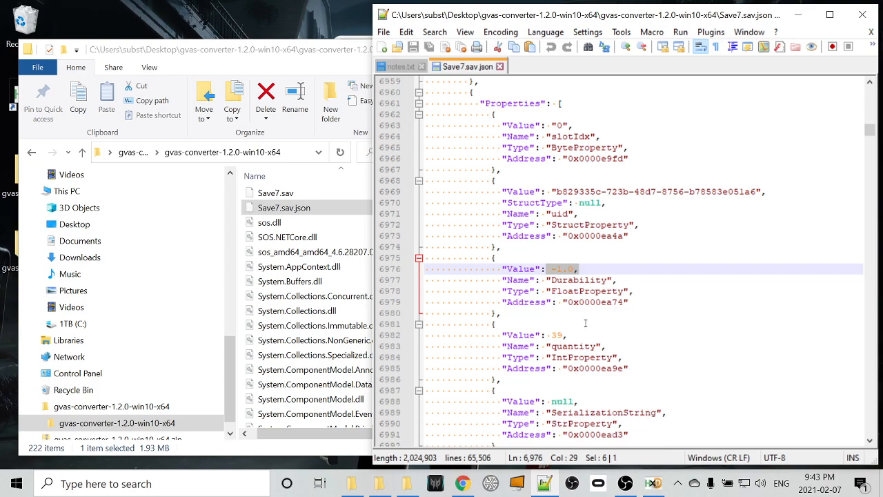
scroll("down", 3)
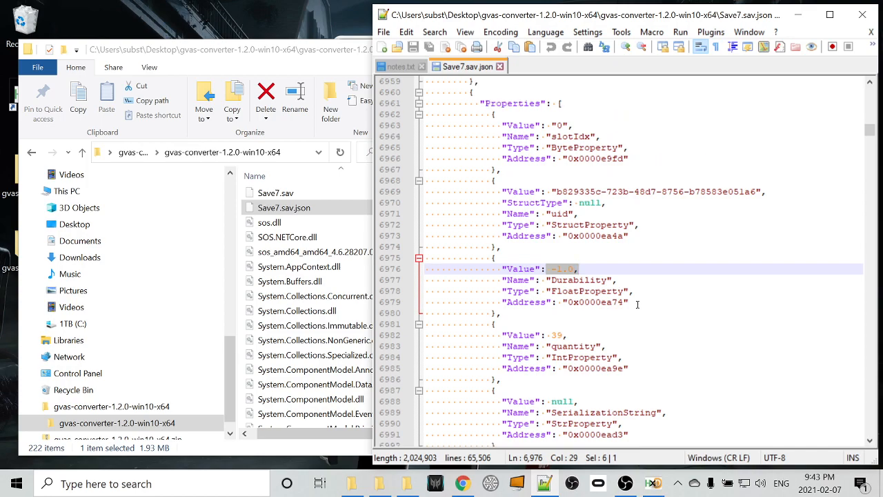
left_click(590, 202)
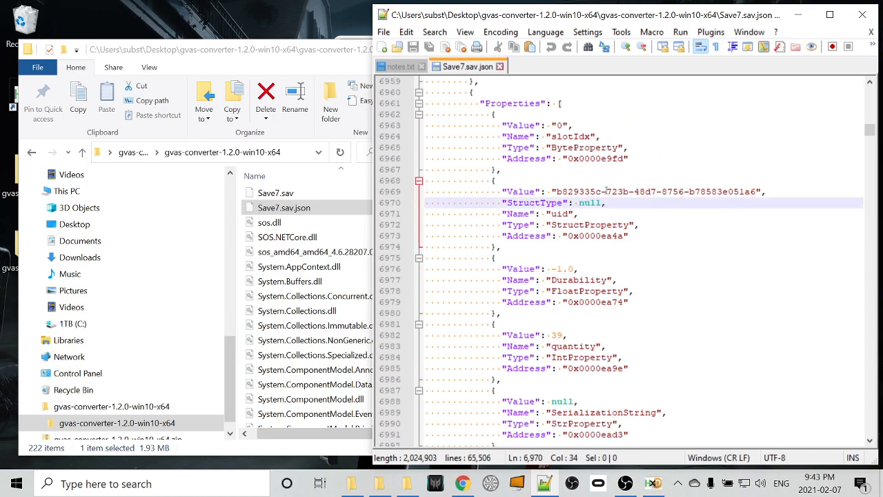
double_click(573, 345)
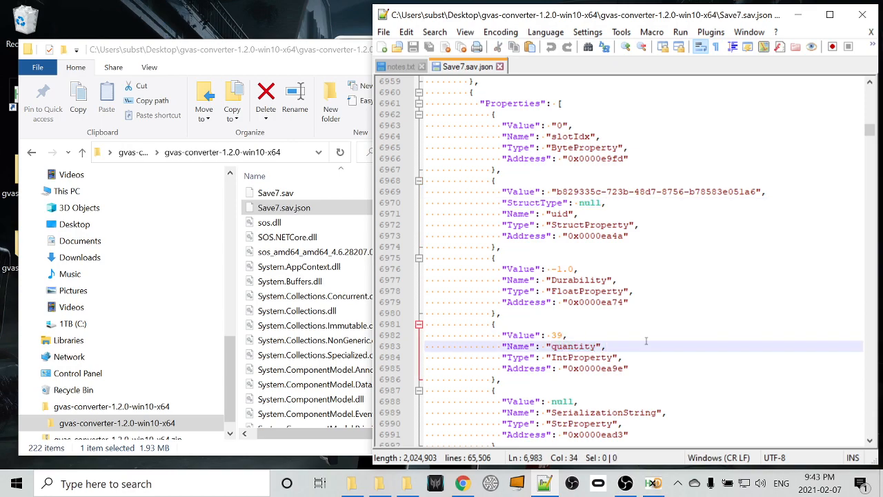
left_click(606, 345)
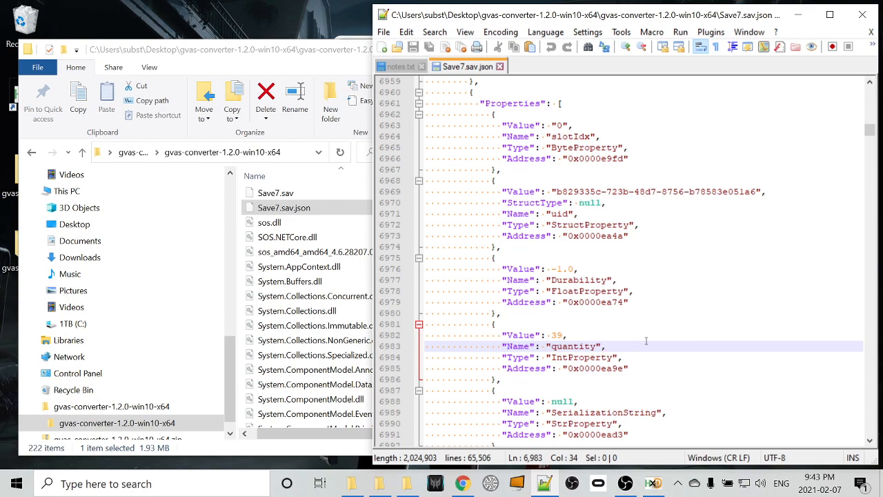
left_click(606, 346)
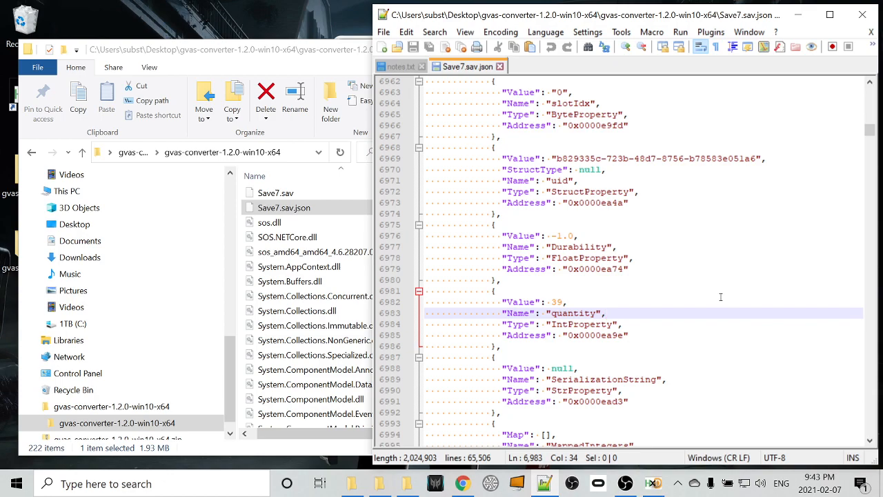
double_click(526, 334)
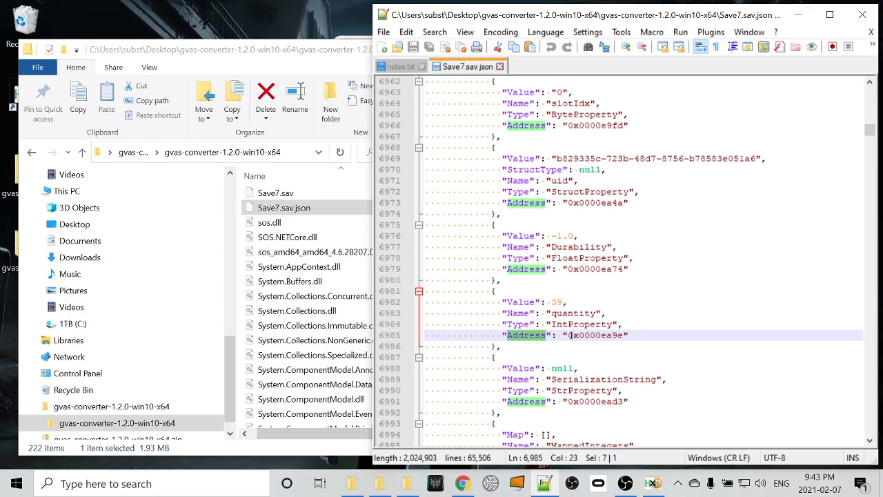
left_click(579, 335)
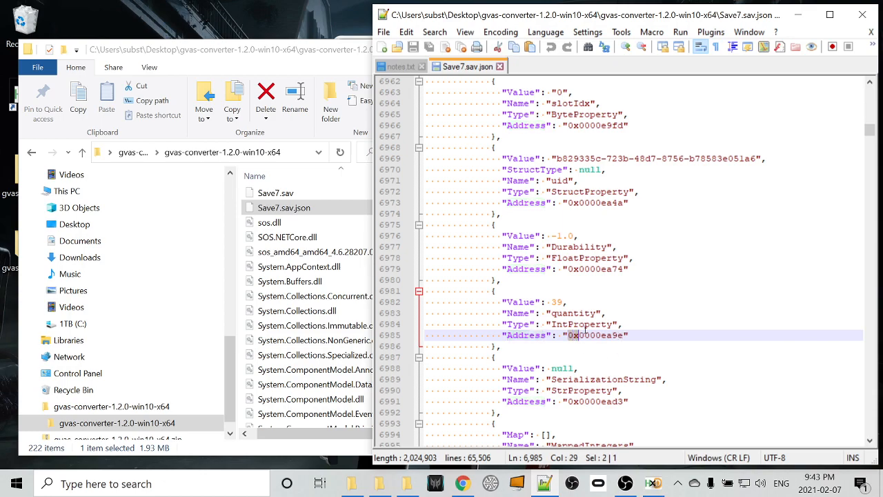
mouse_move(624, 351)
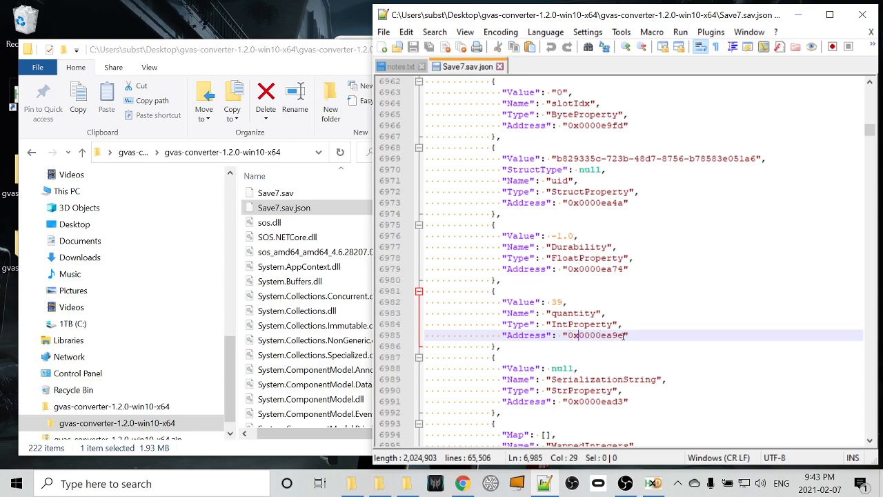
double_click(595, 335)
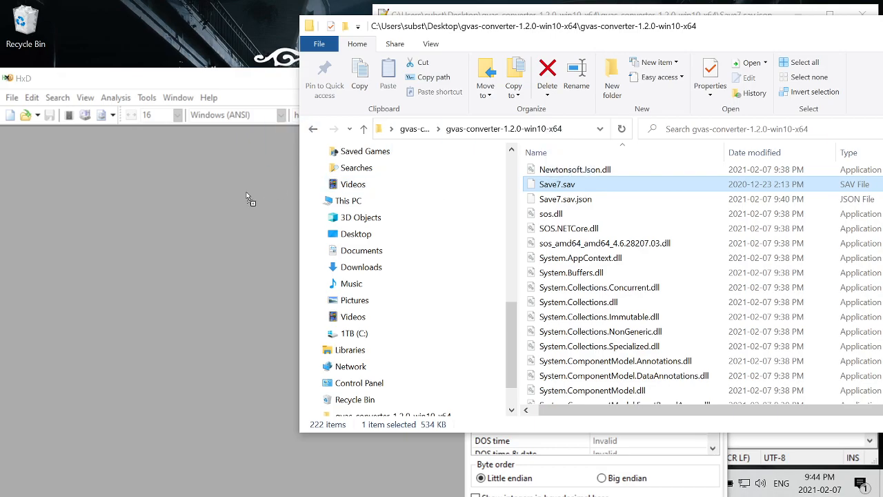
Open Save7.sav from the converter folder in HxD.
double_click(557, 183)
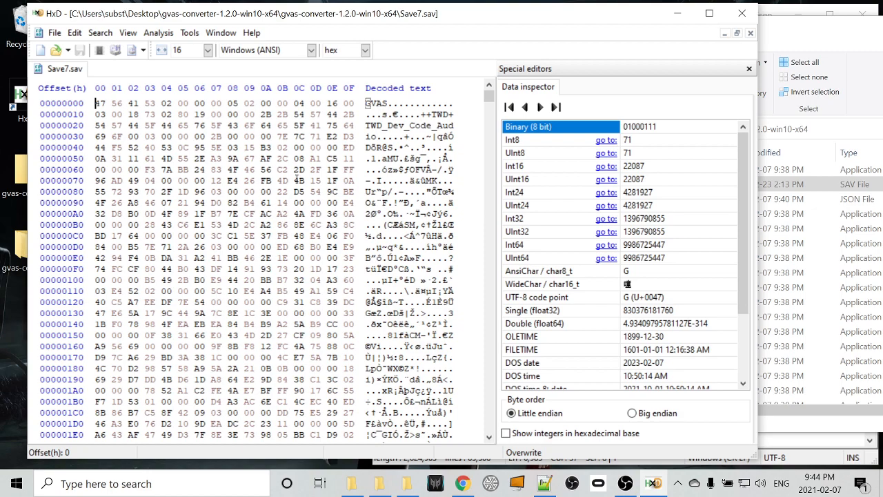
mouse_move(411, 97)
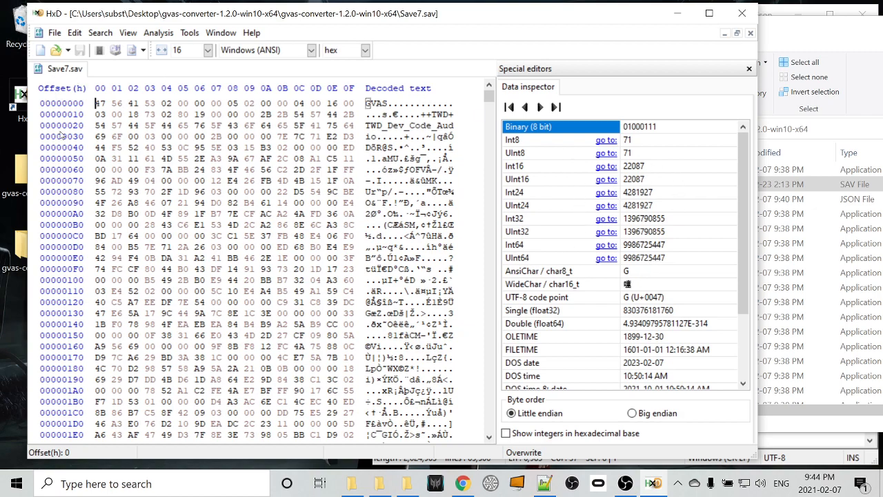
mouse_move(63, 242)
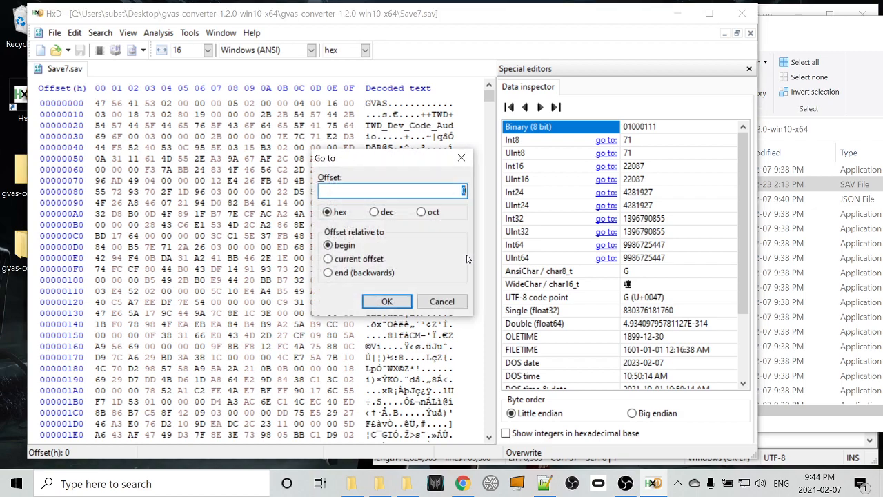
Enter hexadecimal offset 0000ea9e, relative to the file beginning, in Go to.
left_click(328, 212)
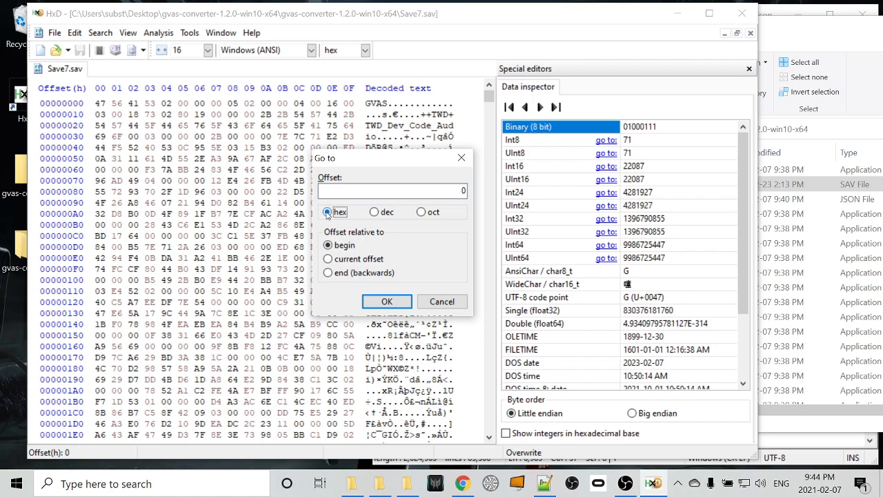
left_click(374, 212)
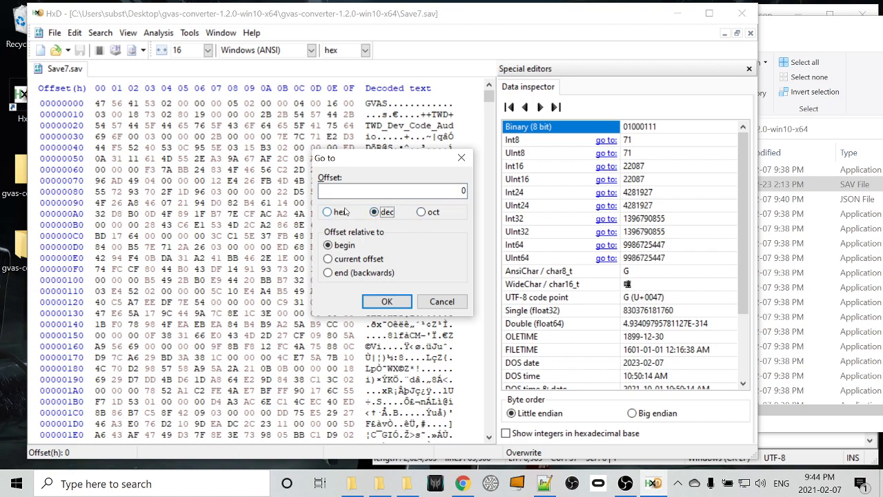
left_click(327, 212)
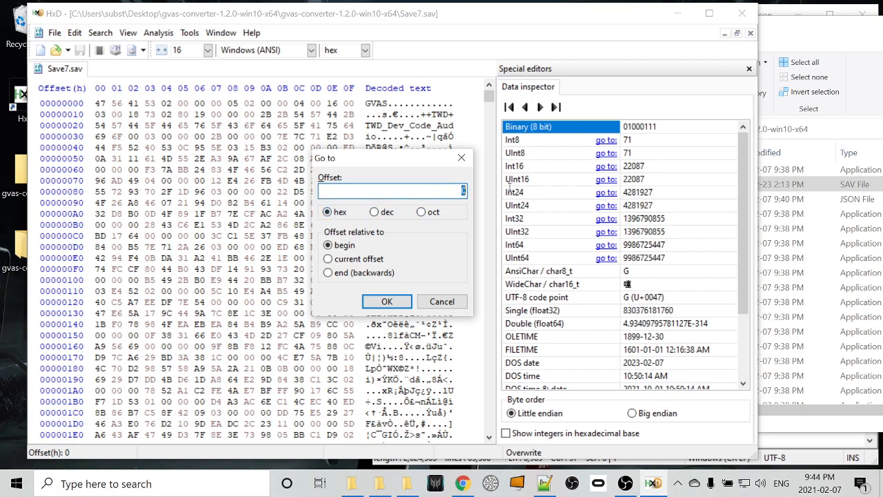
type("0000ea9e")
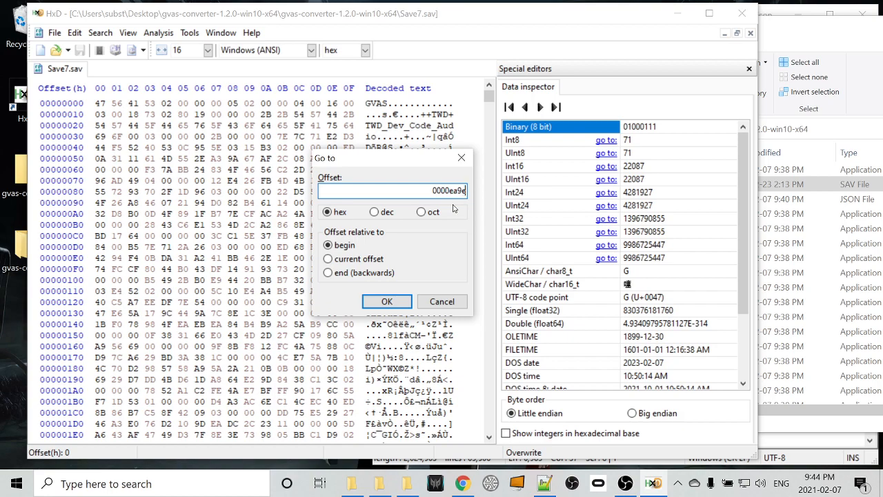
Jump to offset EA9E and inspect the surrounding quantity bytes.
left_click(386, 302)
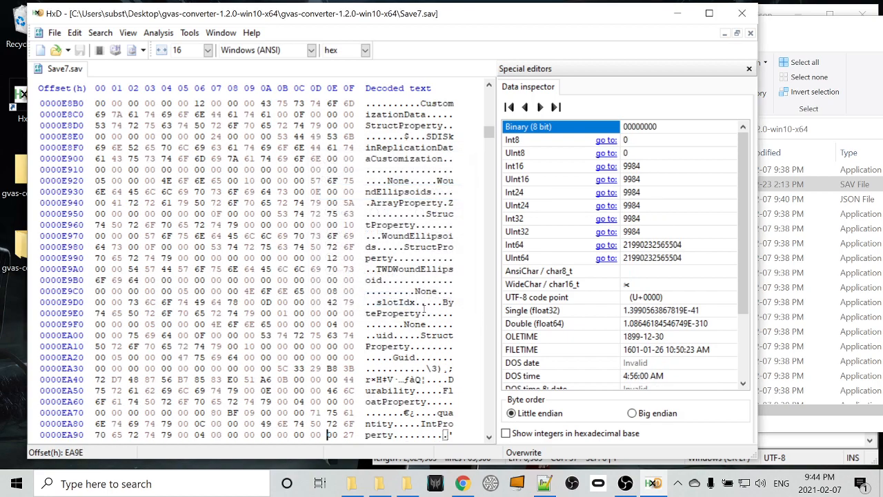
scroll("down", 3)
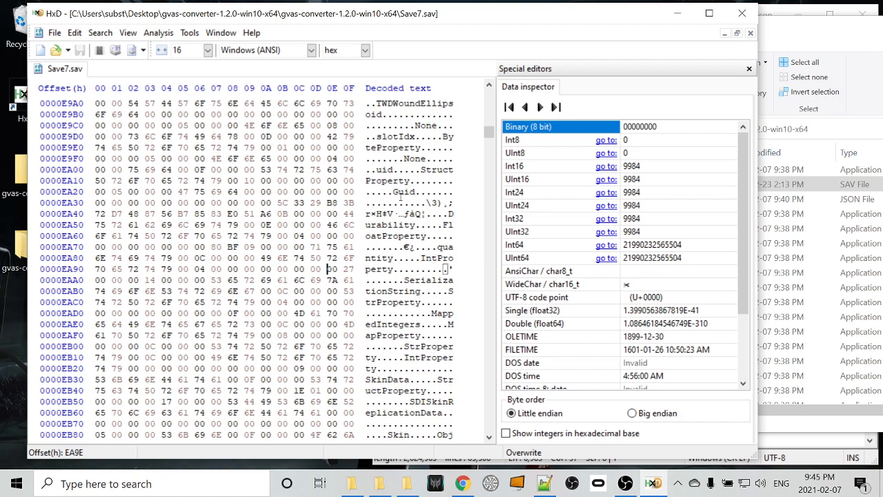
mouse_move(428, 205)
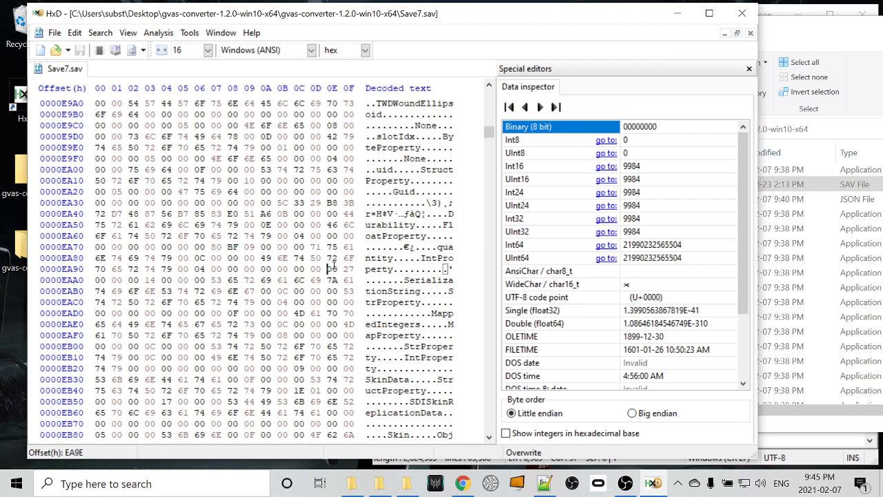
scroll("down", 3)
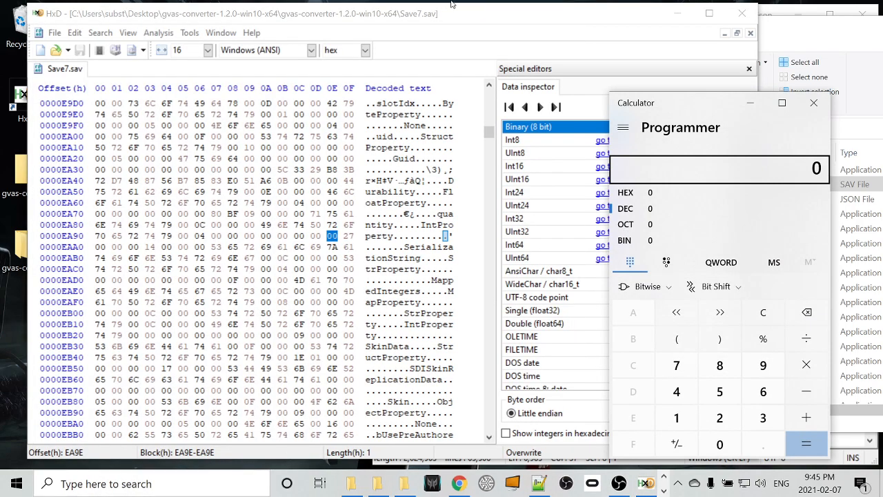
Enter hex 27 in Programmer-mode Calculator and read decimal 39.
left_click(623, 128)
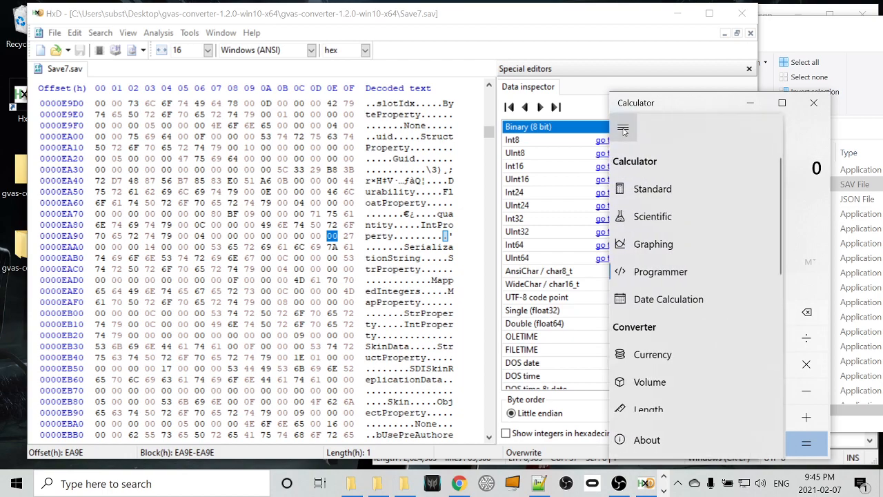
left_click(659, 271)
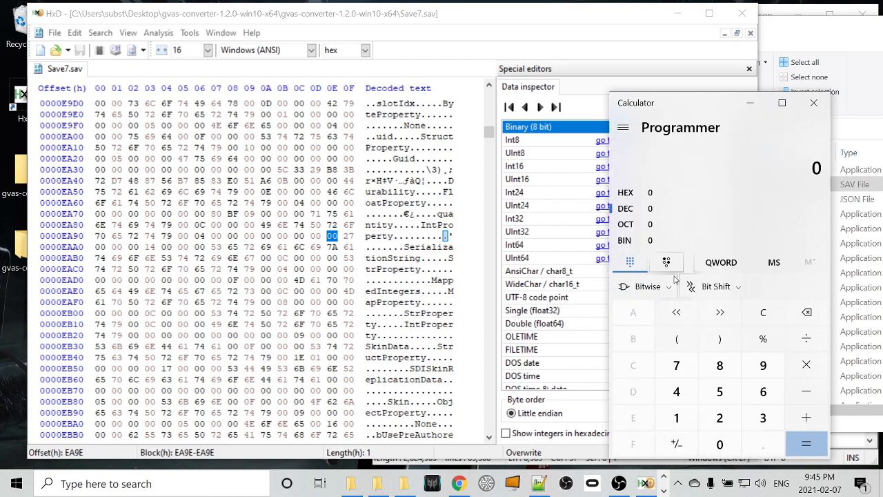
mouse_move(688, 138)
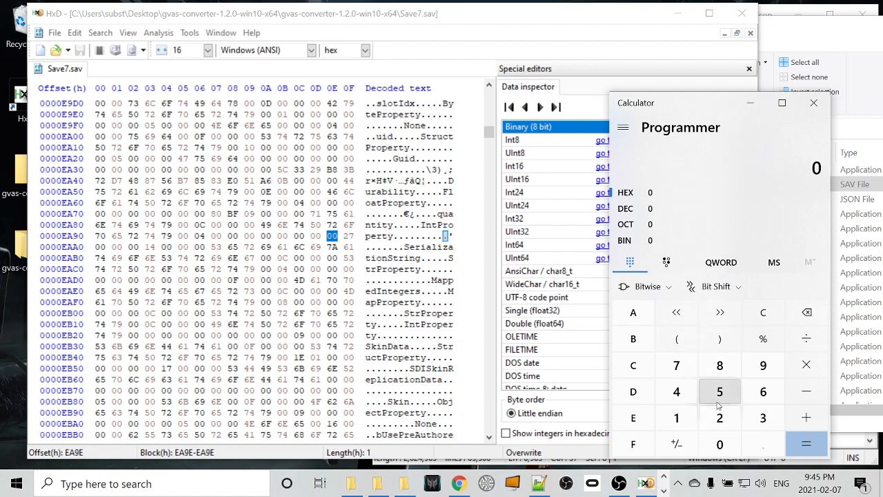
left_click(720, 391)
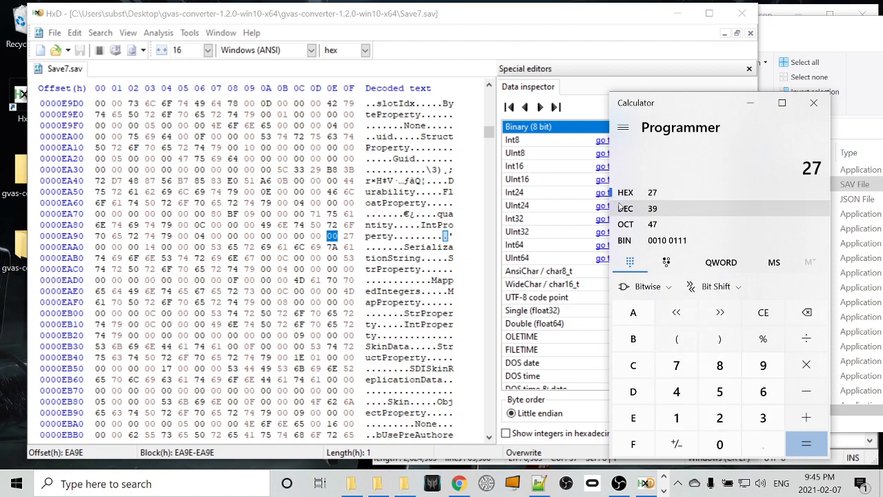
left_click(626, 208)
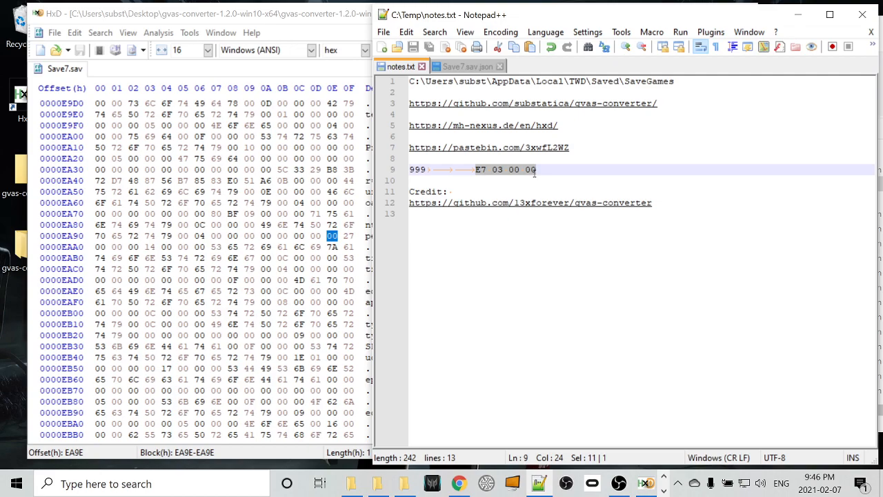
mouse_move(576, 183)
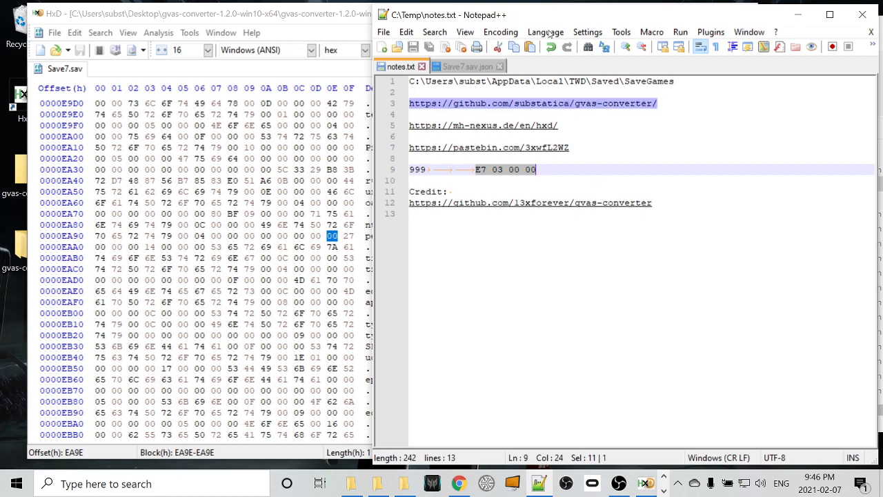
Show the notes line giving 999 as bytes E7 03 00 00.
left_click(62, 69)
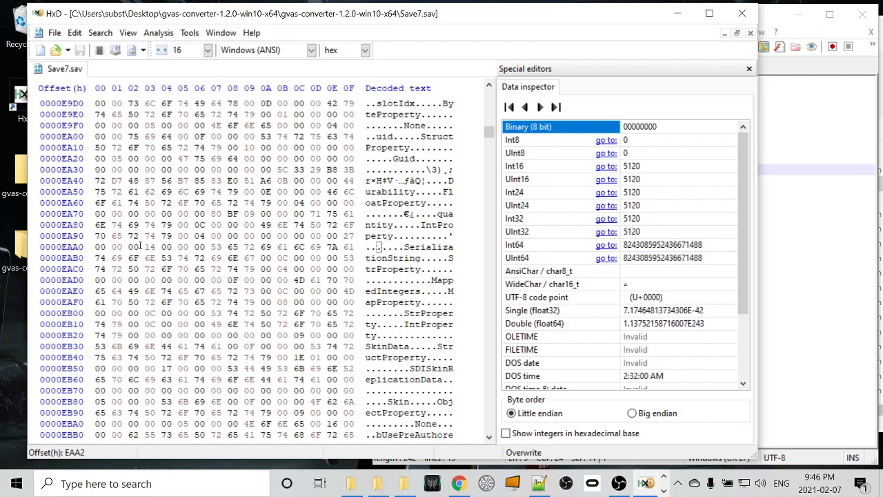
Place the cursor on the adhesives quantity byte 27 at offset EA9F.
left_click(149, 246)
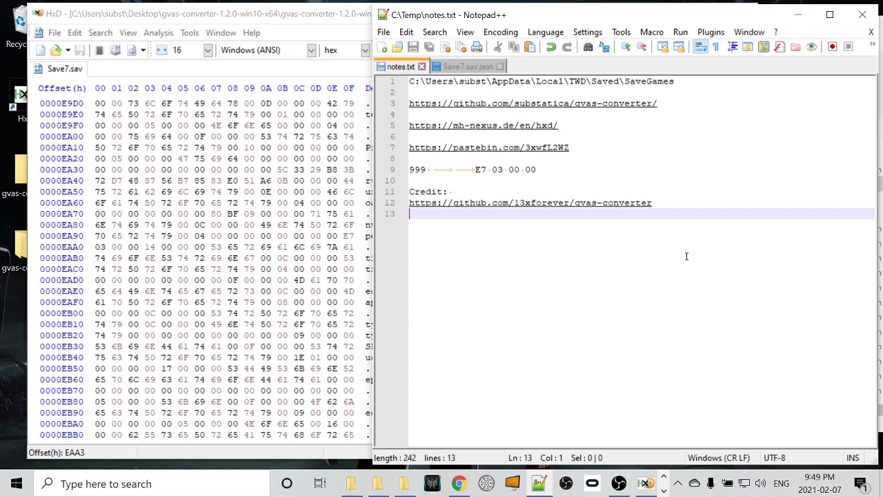
Bring Save7.sav.json to the front, showing the Adhesives slot entries.
left_click(468, 67)
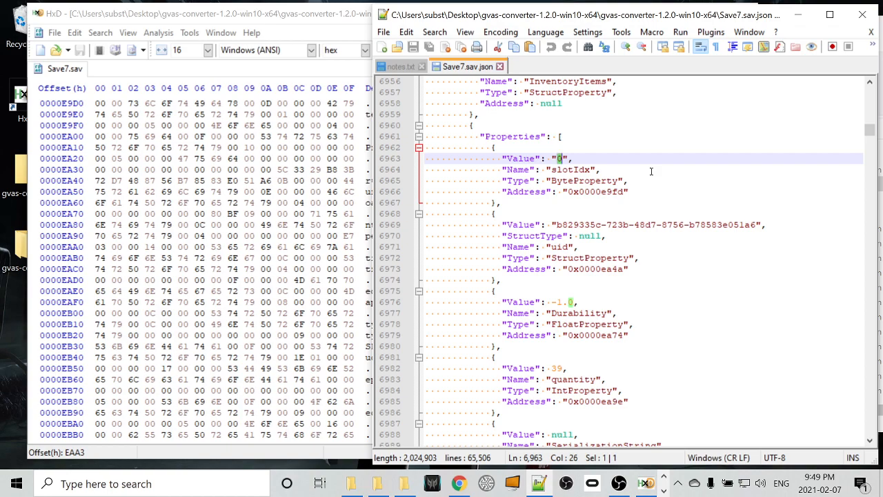
scroll("down", 3)
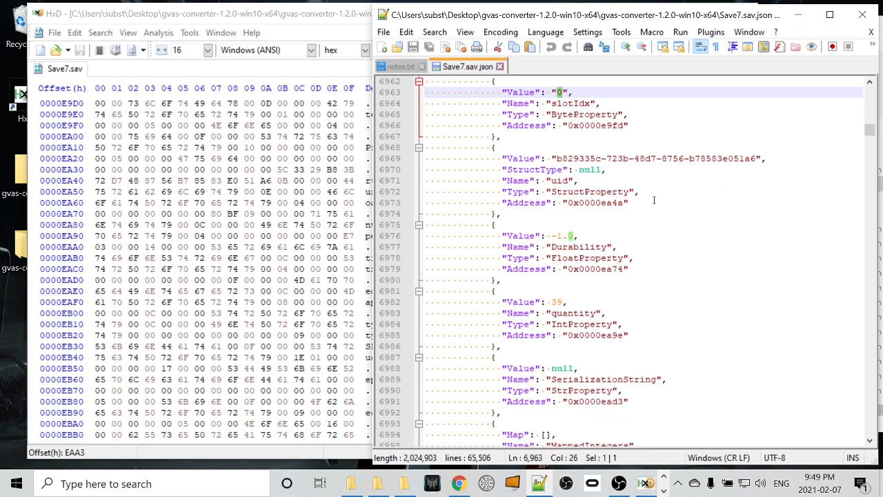
mouse_move(637, 241)
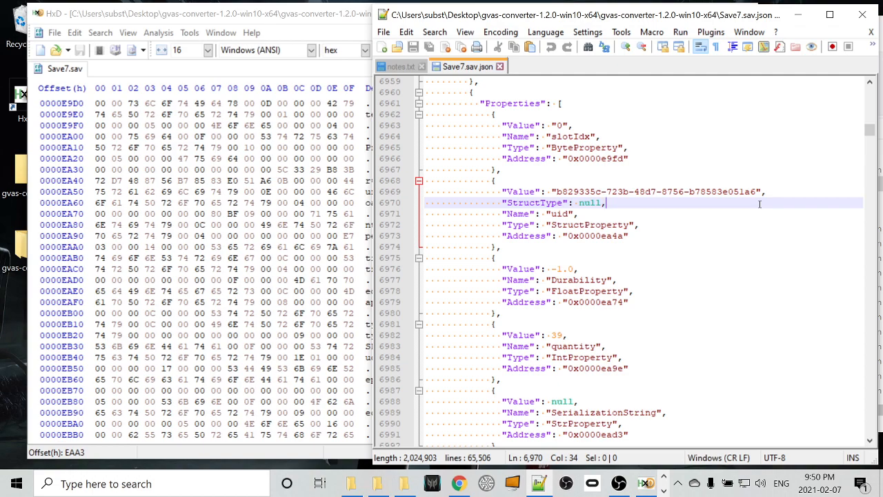
left_click(605, 202)
type("craft")
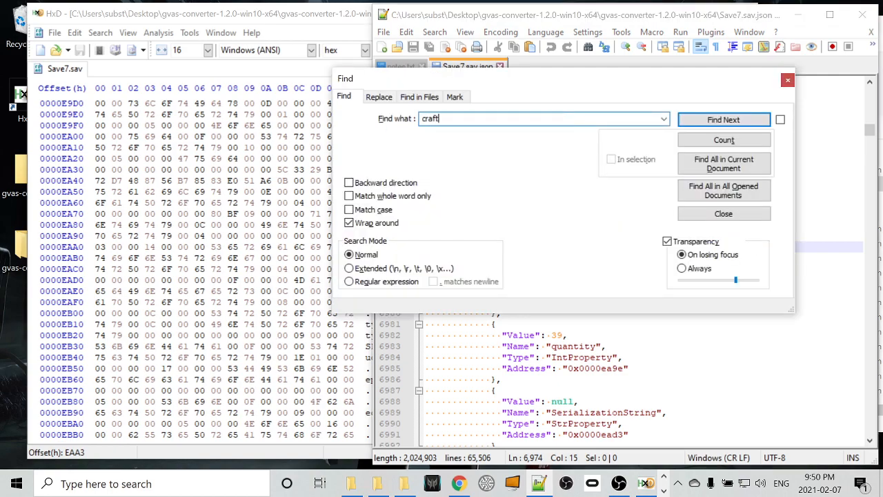
Search for craftingtable and select the station level values and gear station's address.
left_click(723, 119)
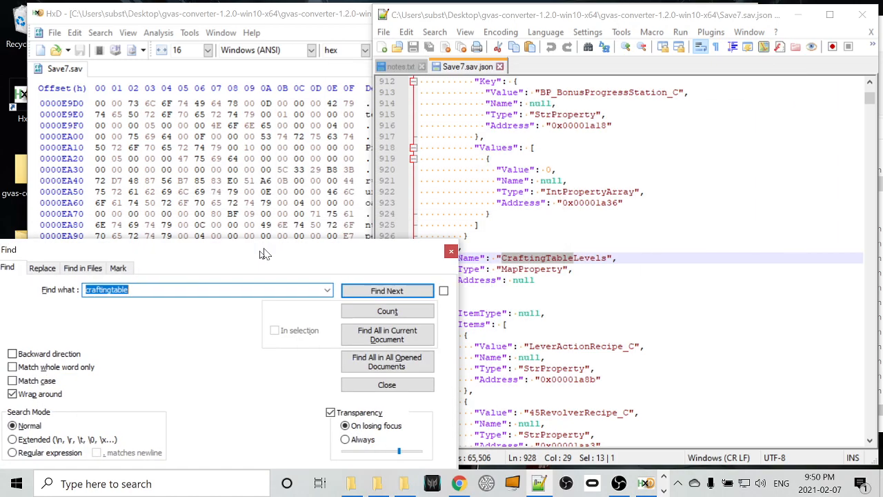
left_click(387, 291)
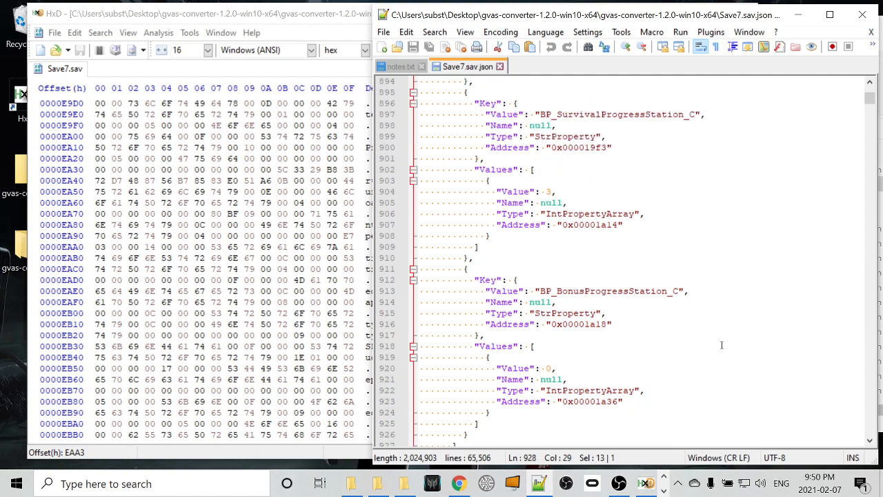
double_click(608, 291)
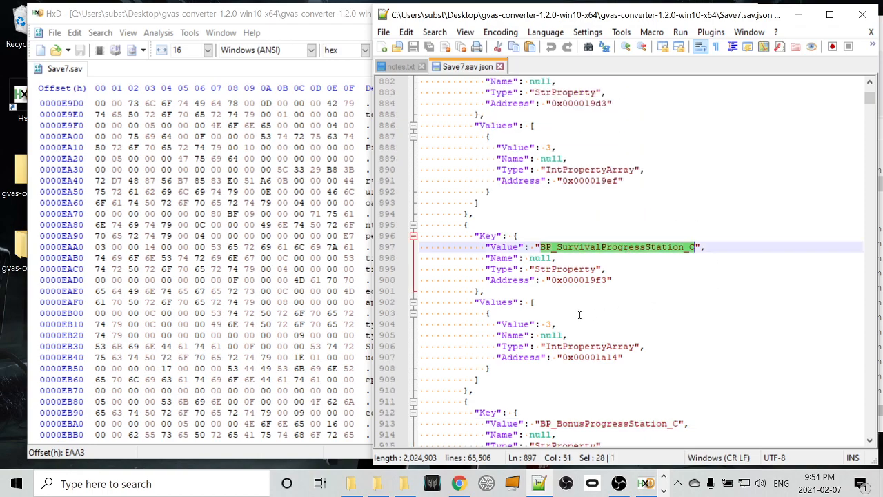
scroll("down", 3)
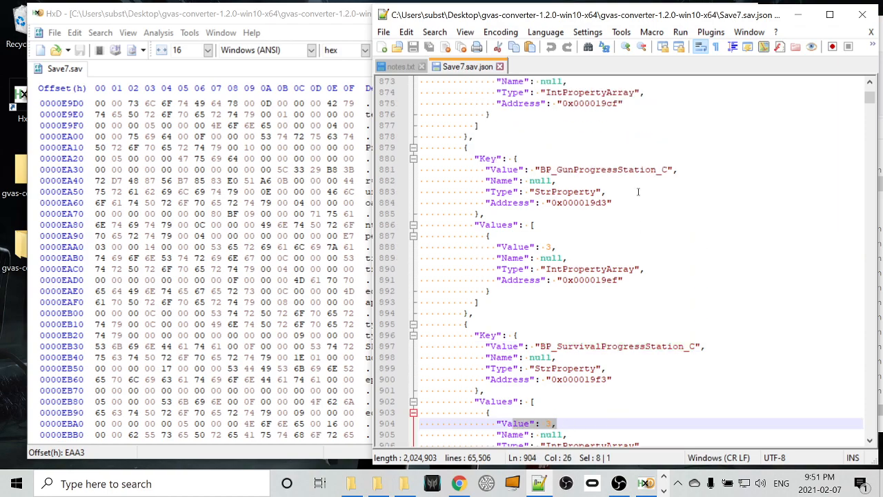
left_click(497, 246)
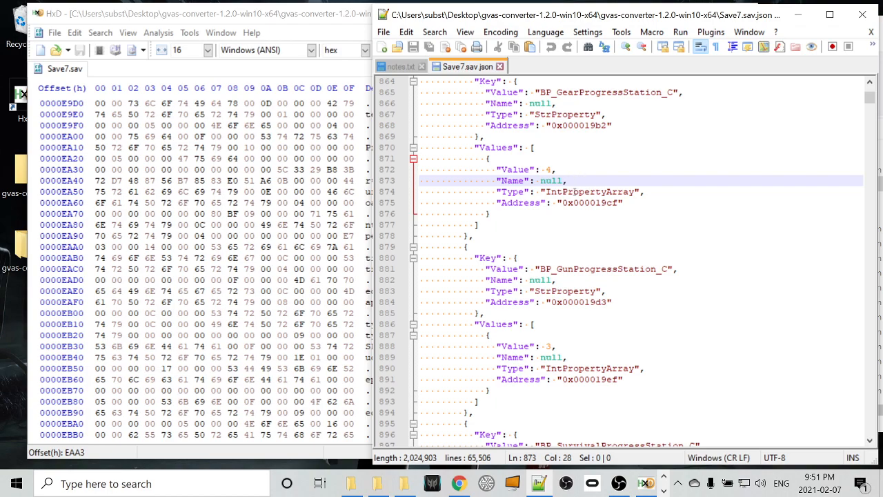
double_click(592, 203)
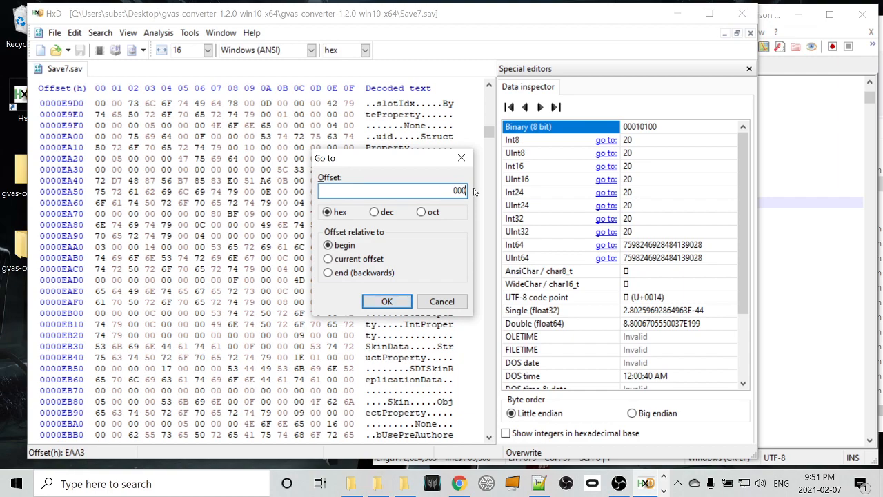
Go to hexadecimal offset 000019cf in Save7.sav.
key("Backspace")
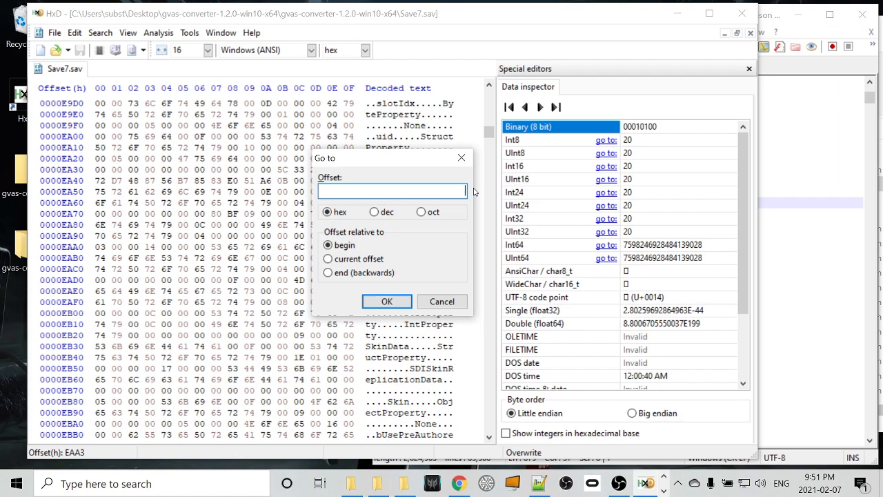
type("000019cf")
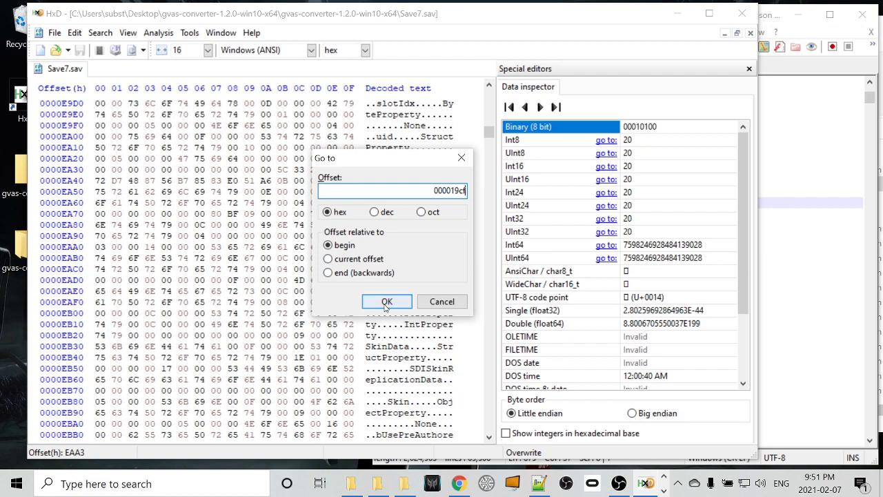
left_click(386, 302)
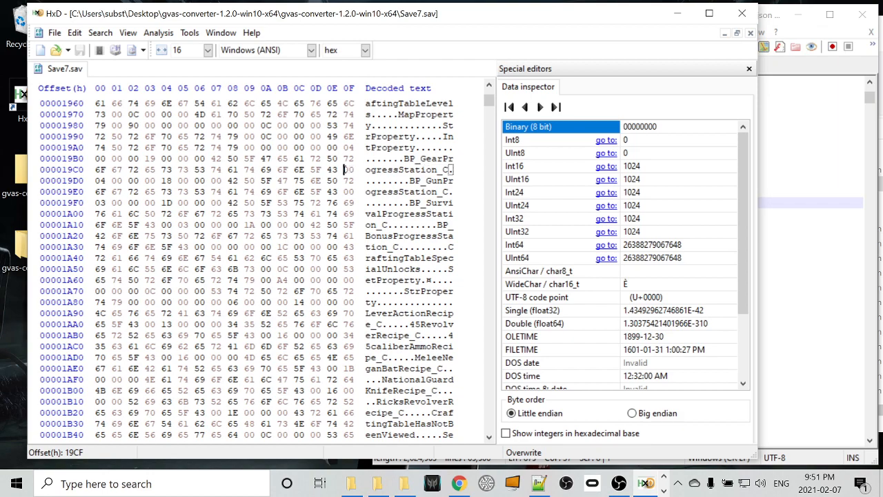
Overwrite the station level byte at offset 19D0 with 09.
left_click(348, 169)
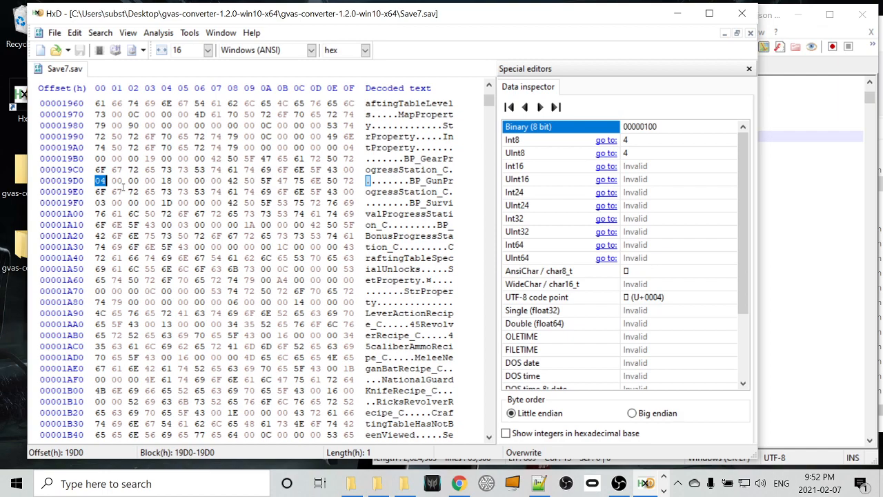
type("09")
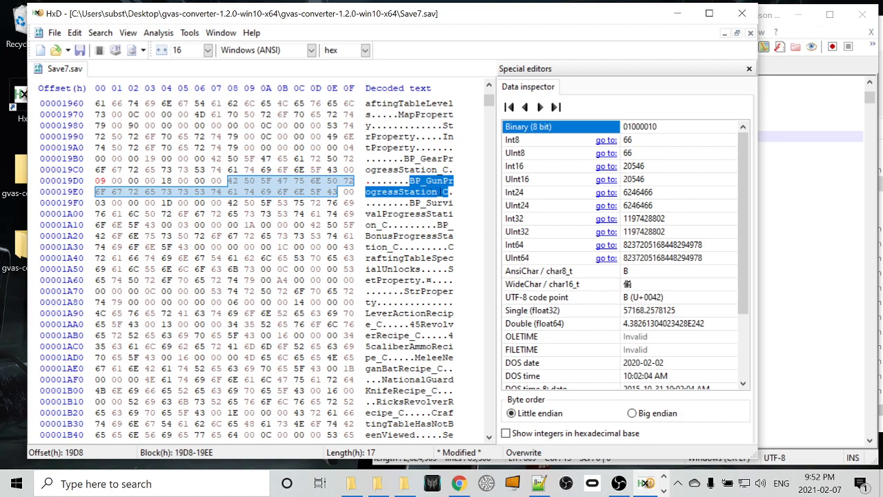
Set the Survival progress station's level byte at offset 19F0 to 09.
left_click(351, 191)
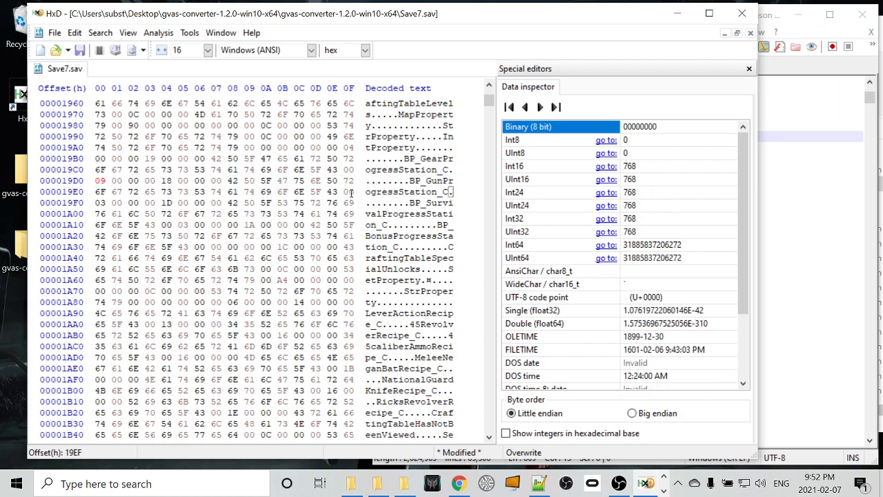
left_click(347, 191)
type("9")
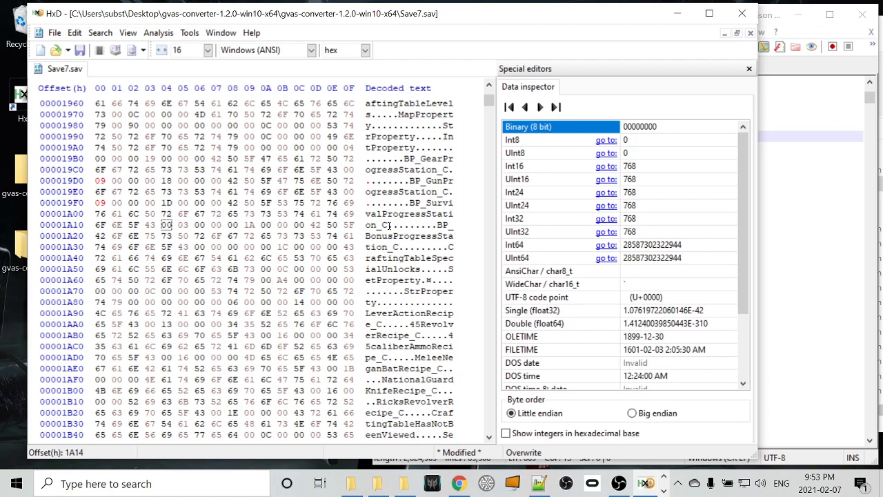
left_click(388, 224)
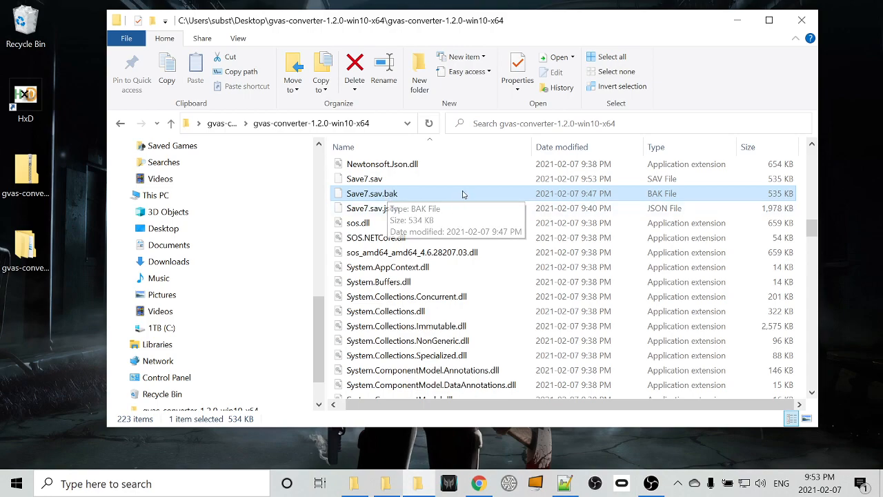
Copy the edited Save7.sav into Profile0, replacing the existing save file.
left_click(365, 178)
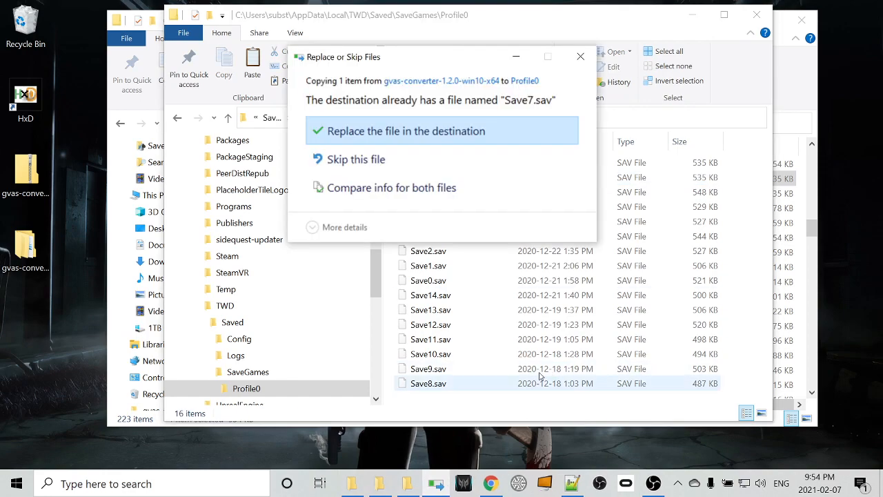
left_click(407, 131)
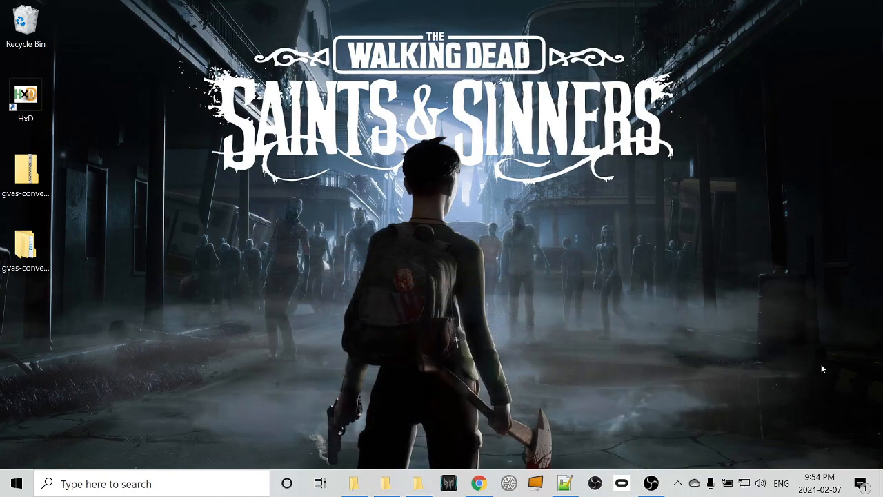
mouse_move(858, 437)
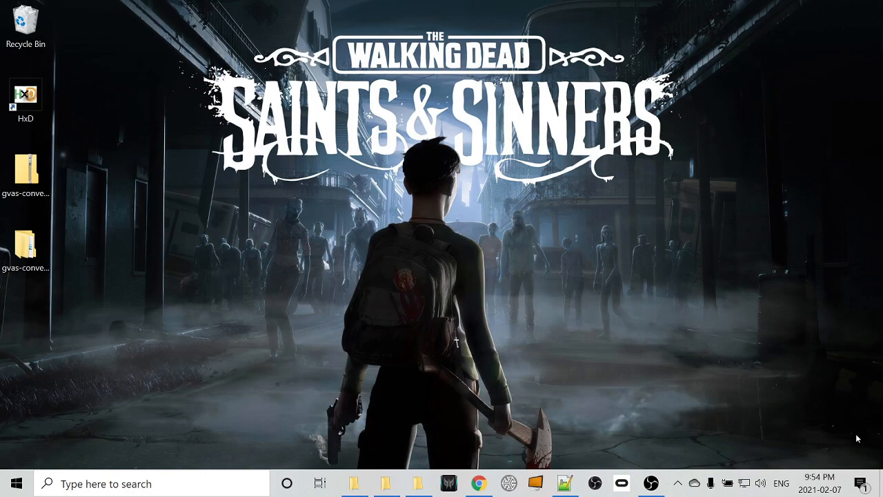